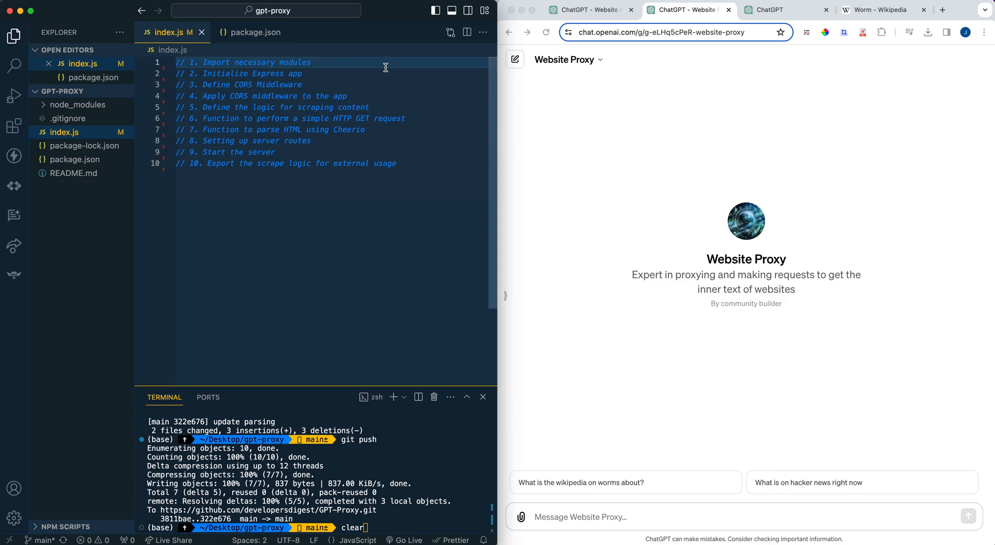
Ask 'What is on hacker news right now?' in both the ChatGPT 4 and Website Proxy chats.
{"action": "left_click", "coordinate": [311, 62]}
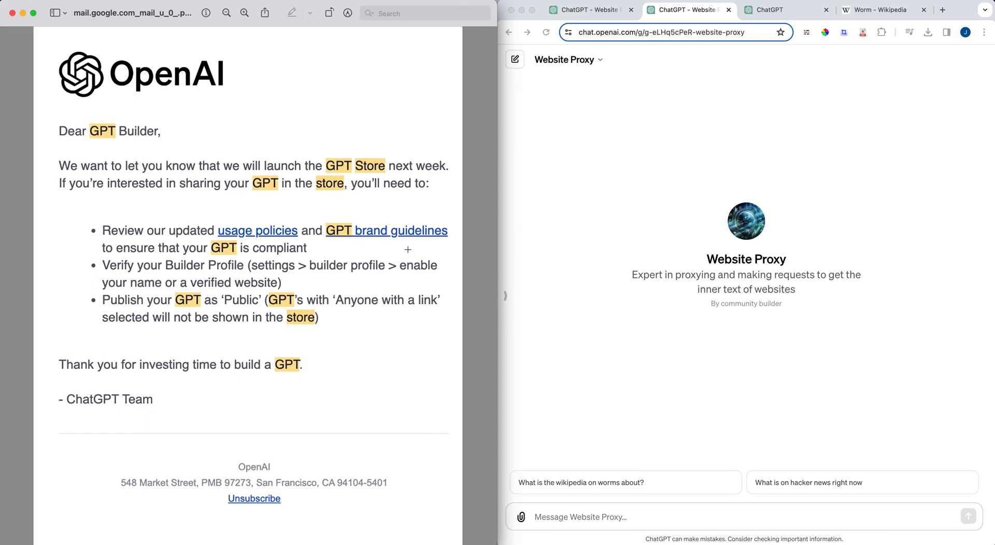
{"action": "mouse_move", "coordinate": [161, 35]}
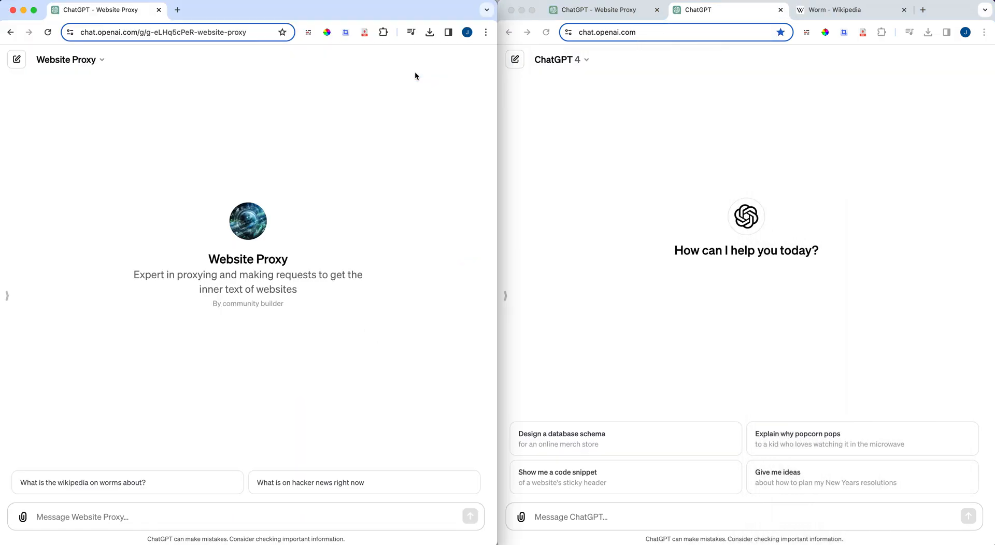
{"action": "mouse_move", "coordinate": [447, 185]}
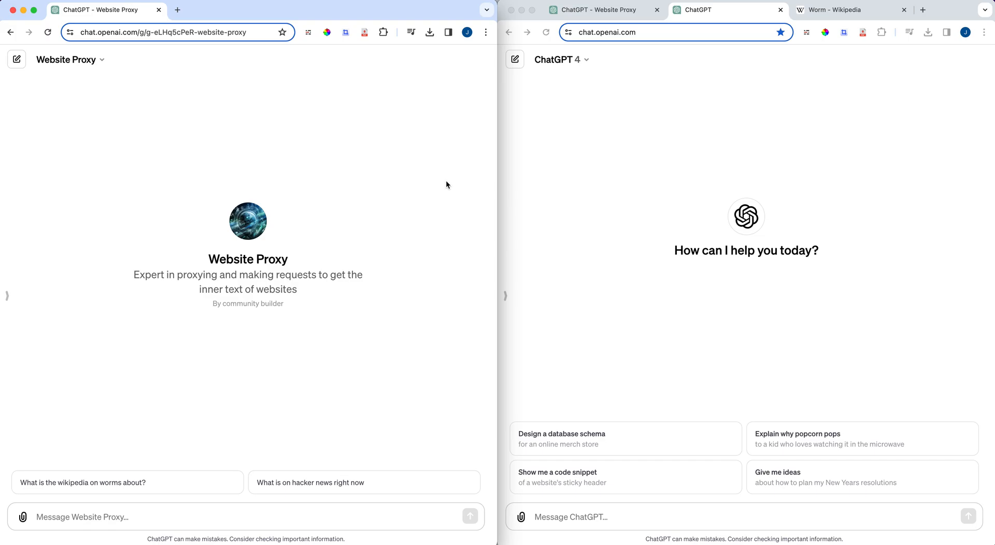
{"action": "mouse_move", "coordinate": [446, 187]}
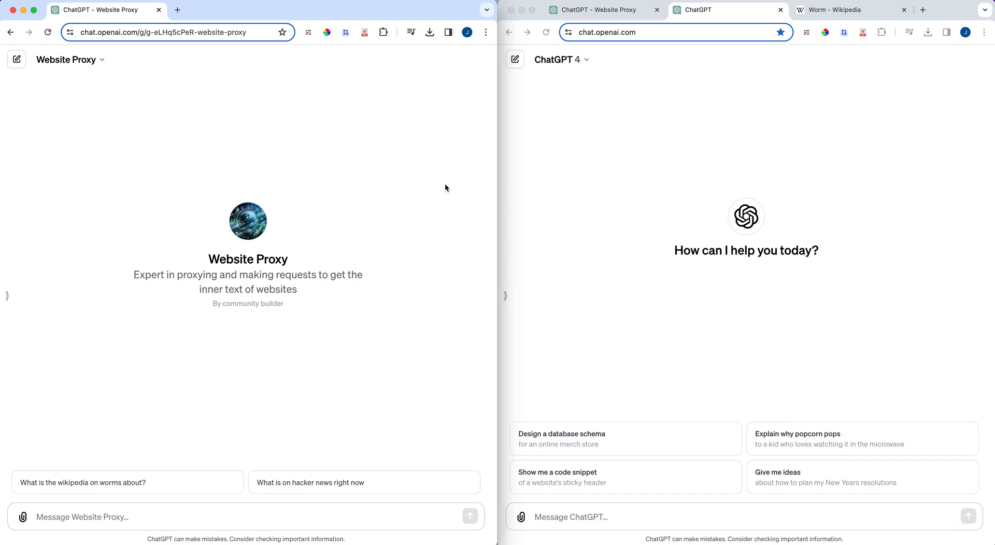
{"action": "mouse_move", "coordinate": [399, 455]}
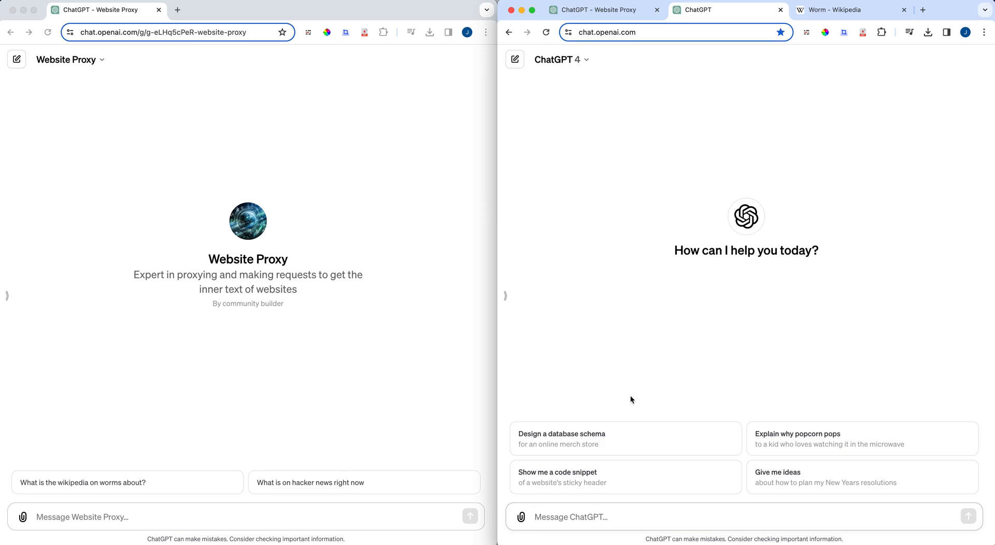
{"action": "left_click", "coordinate": [685, 516]}
{"action": "type", "text": "What is on hacker news right now?"}
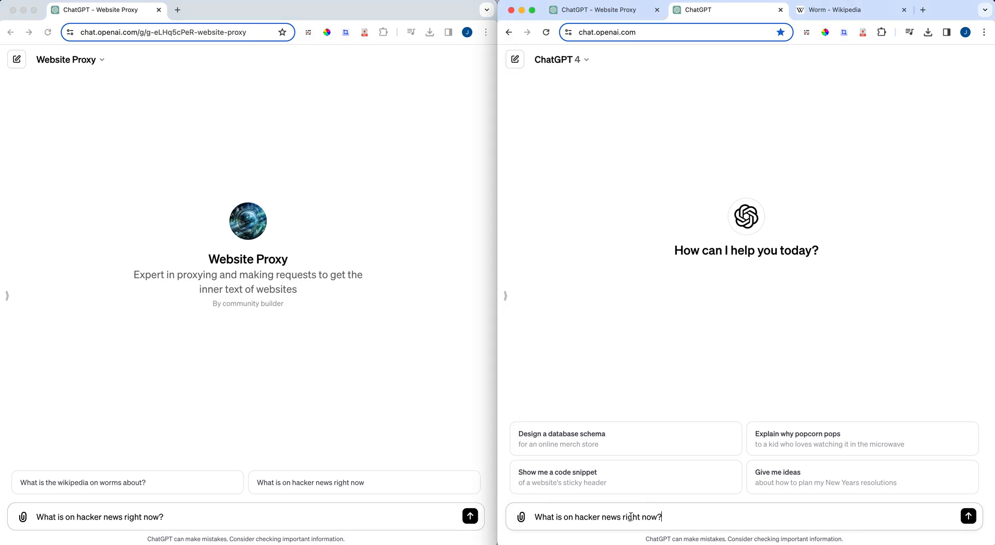
{"action": "left_click", "coordinate": [969, 517]}
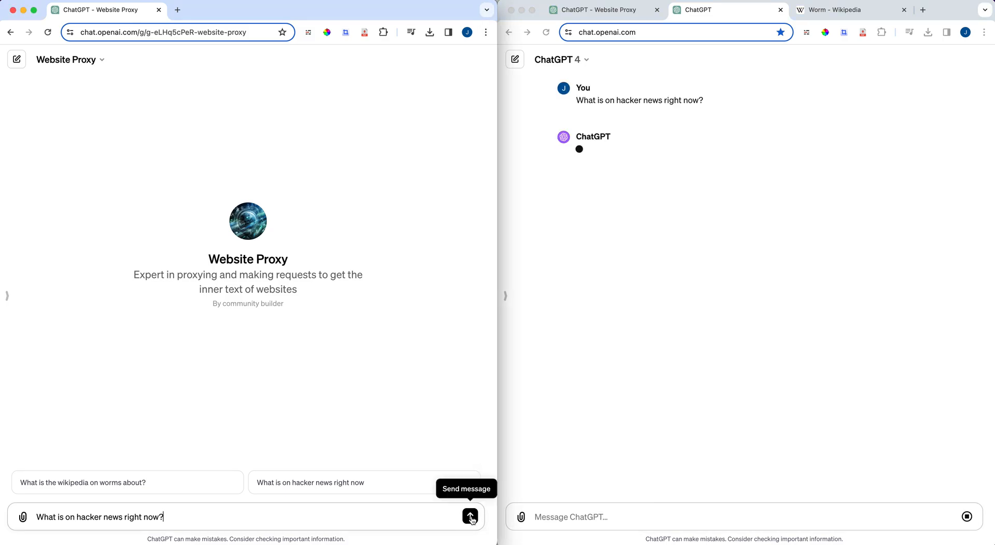
{"action": "left_click", "coordinate": [470, 517]}
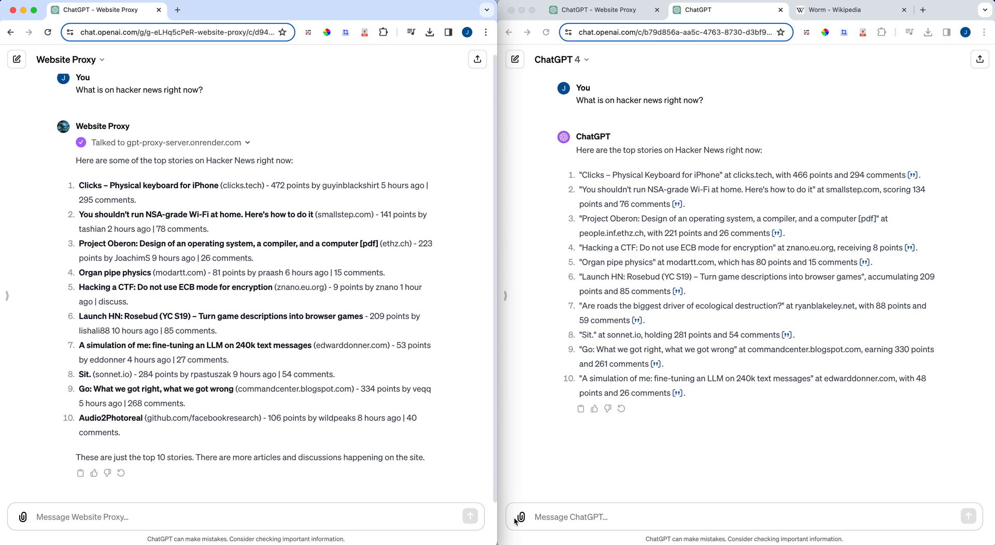
{"action": "mouse_move", "coordinate": [360, 505]}
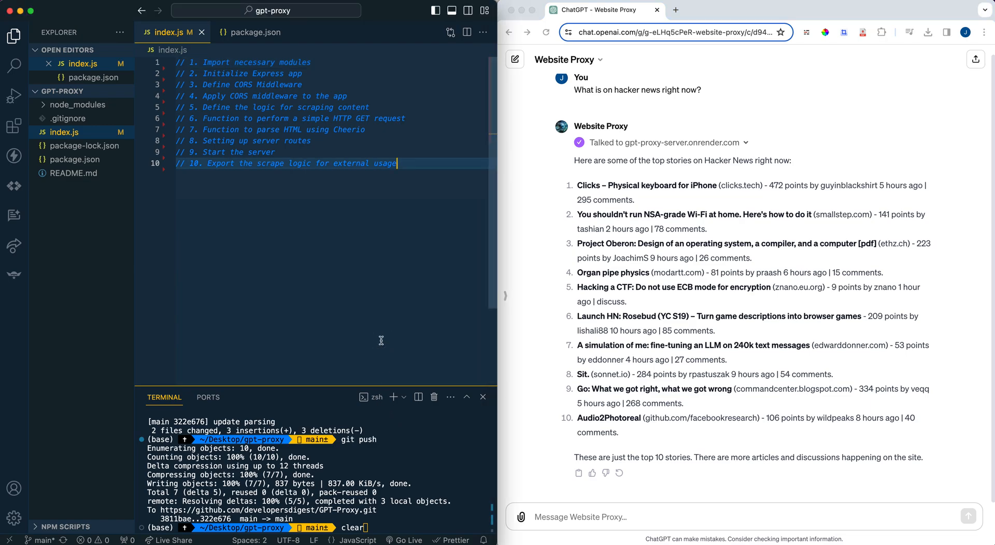
{"action": "mouse_move", "coordinate": [409, 430]}
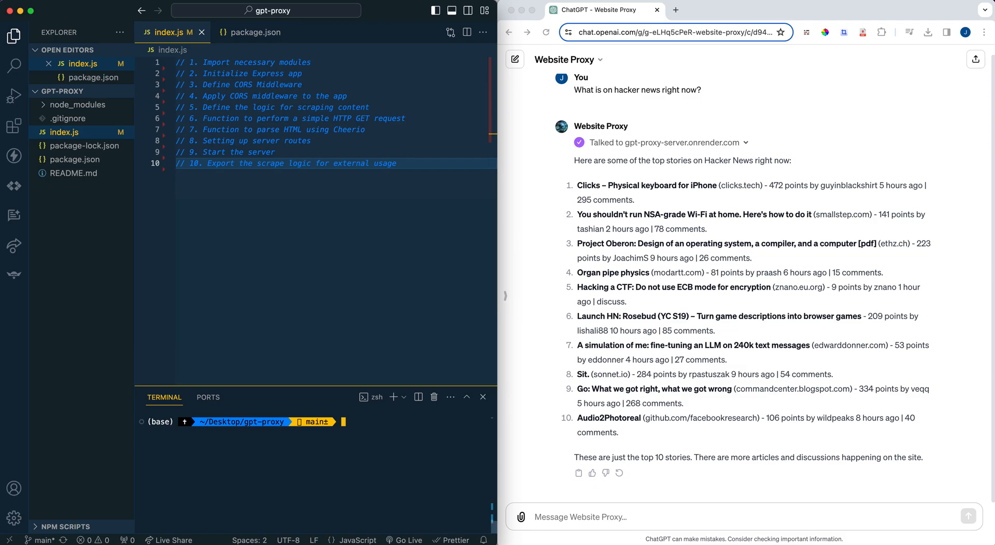
{"action": "mouse_move", "coordinate": [417, 453]}
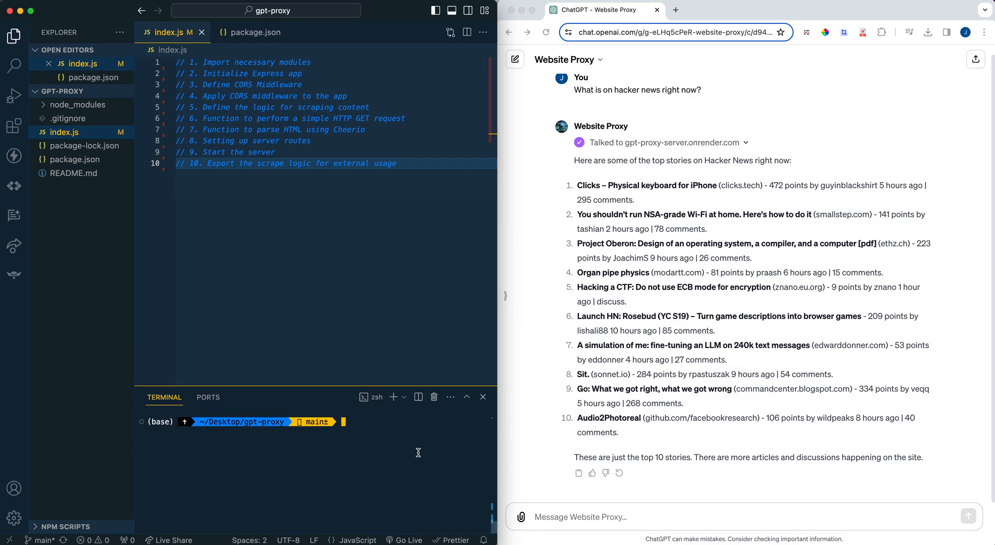
Initialise the project with npm init -y and install axios, cheerio and express, checking package.json.
{"action": "type", "text": "npm init -y"}
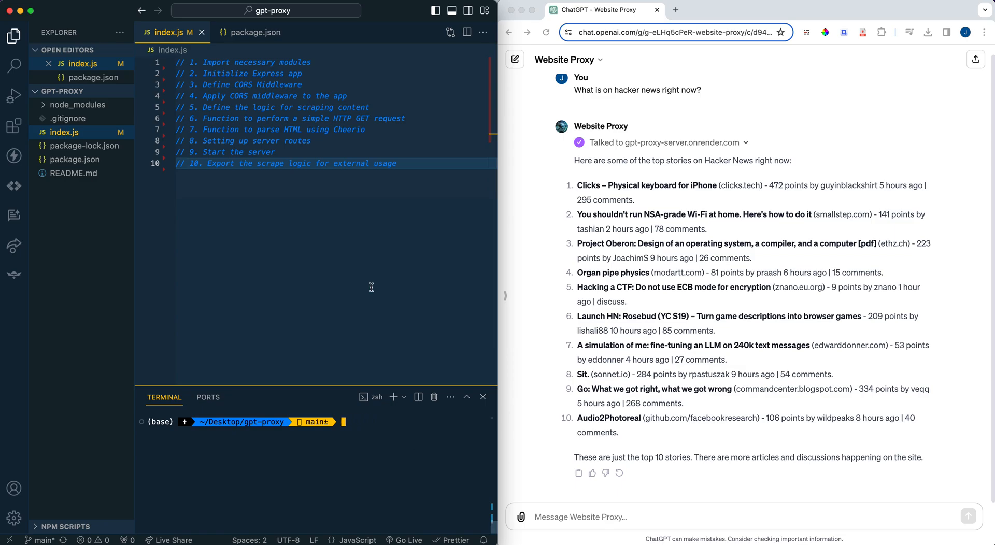
{"action": "left_click", "coordinate": [253, 32]}
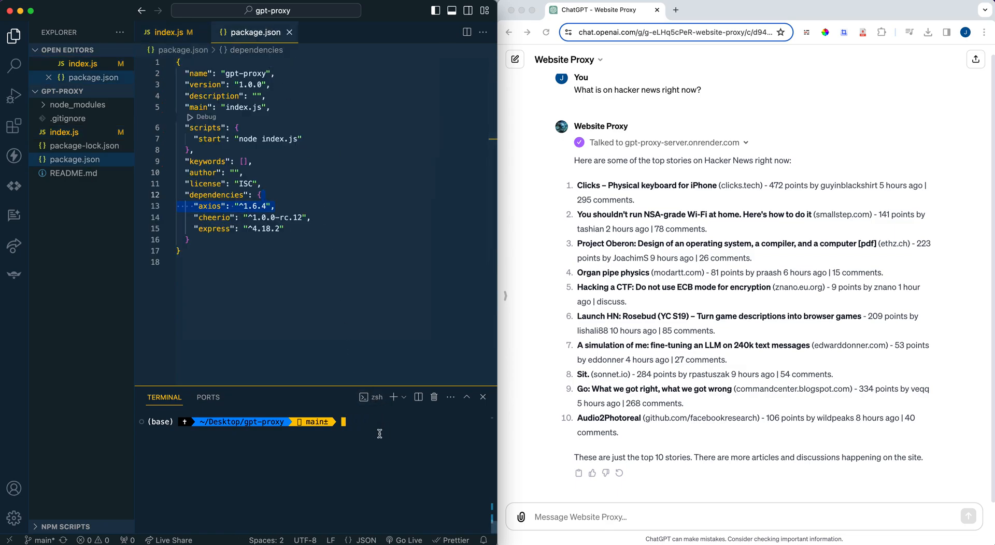
{"action": "type", "text": "npm i axi"}
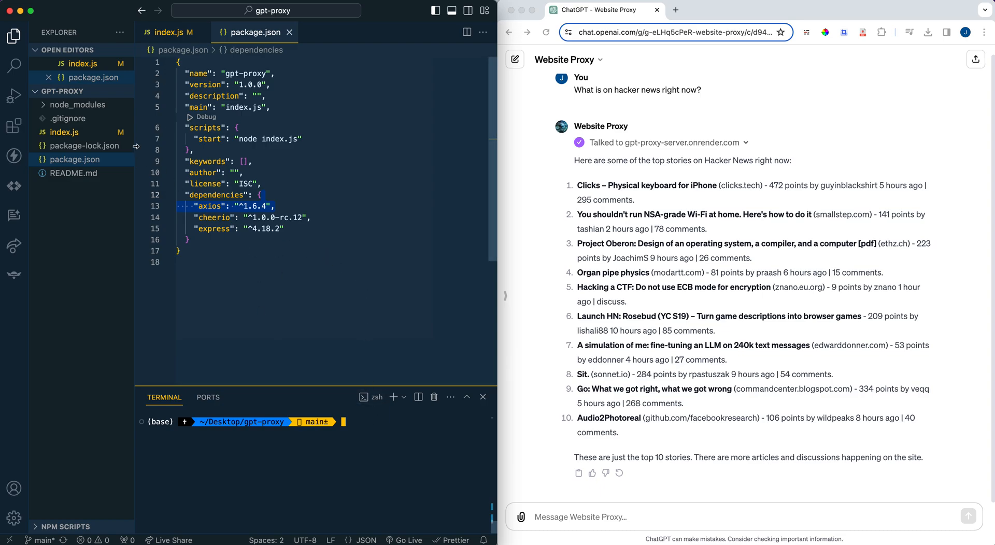
Create index.js and a .gitignore listing node_modules, then view index.js.
{"action": "type", "text": "touch i"}
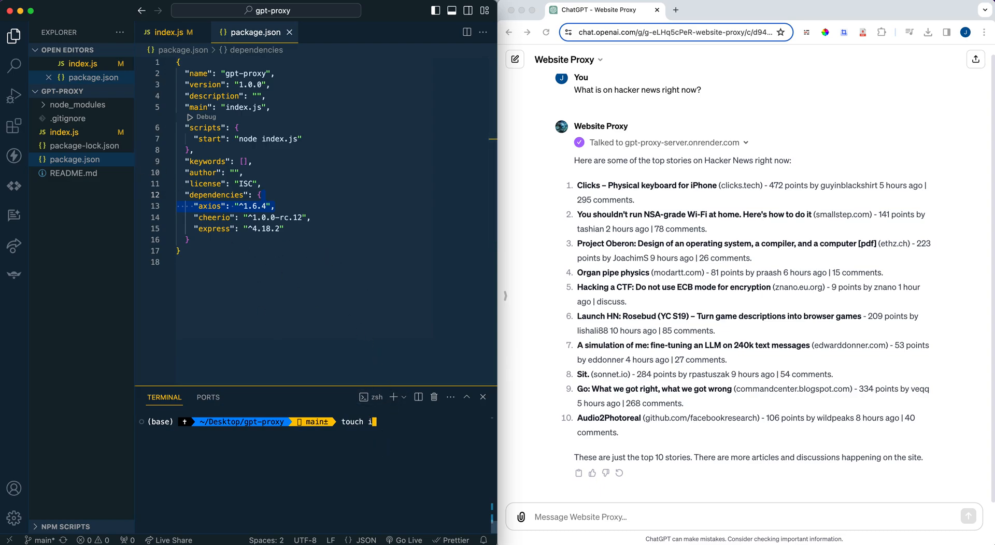
{"action": "type", "text": "ndex.js"}
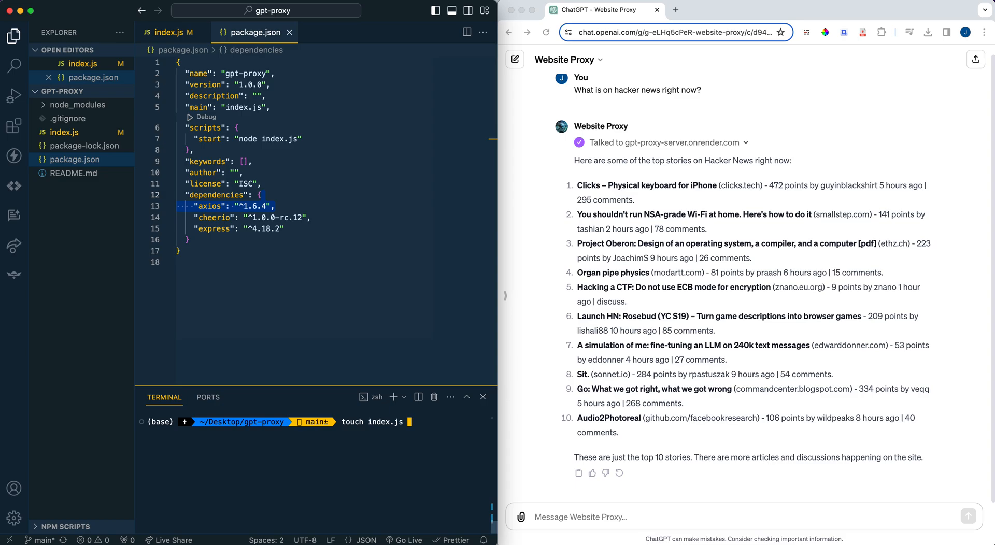
{"action": "type", "text": ".gitign"}
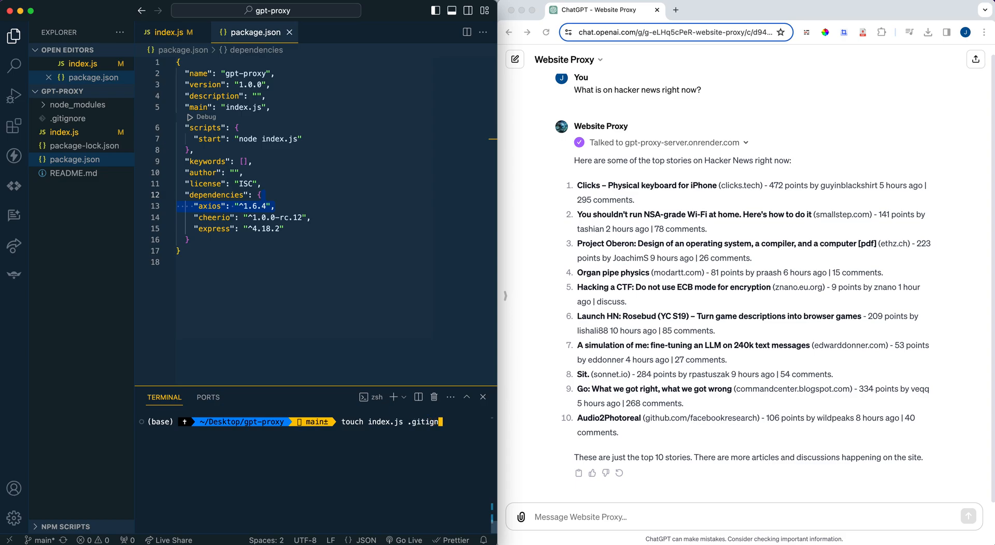
{"action": "type", "text": "ore"}
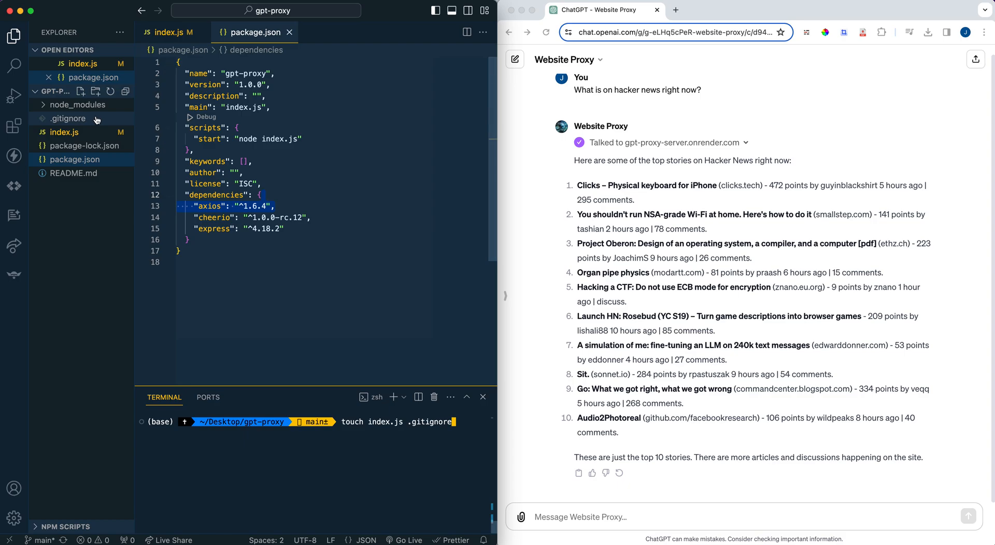
{"action": "left_click", "coordinate": [68, 132]}
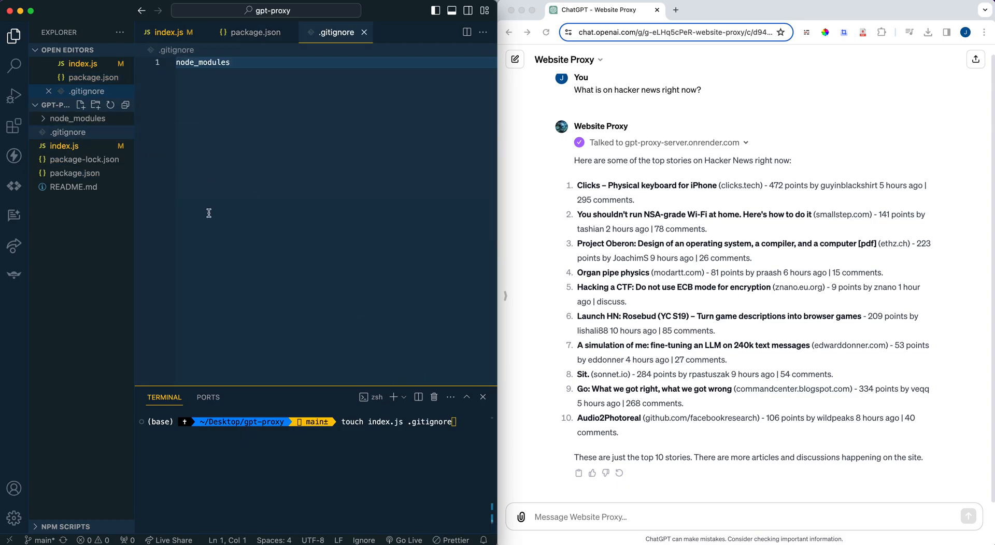
{"action": "mouse_move", "coordinate": [64, 146]}
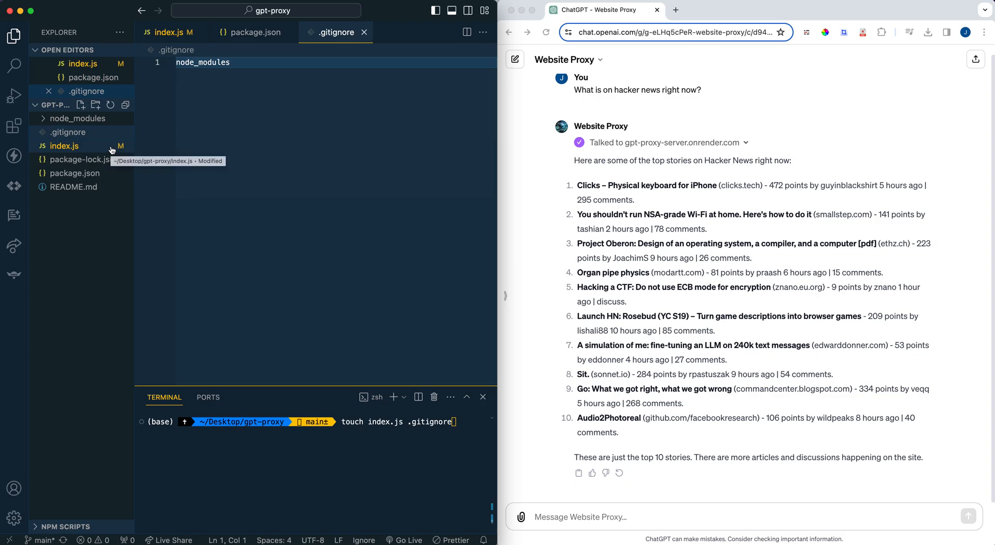
{"action": "mouse_move", "coordinate": [111, 147]}
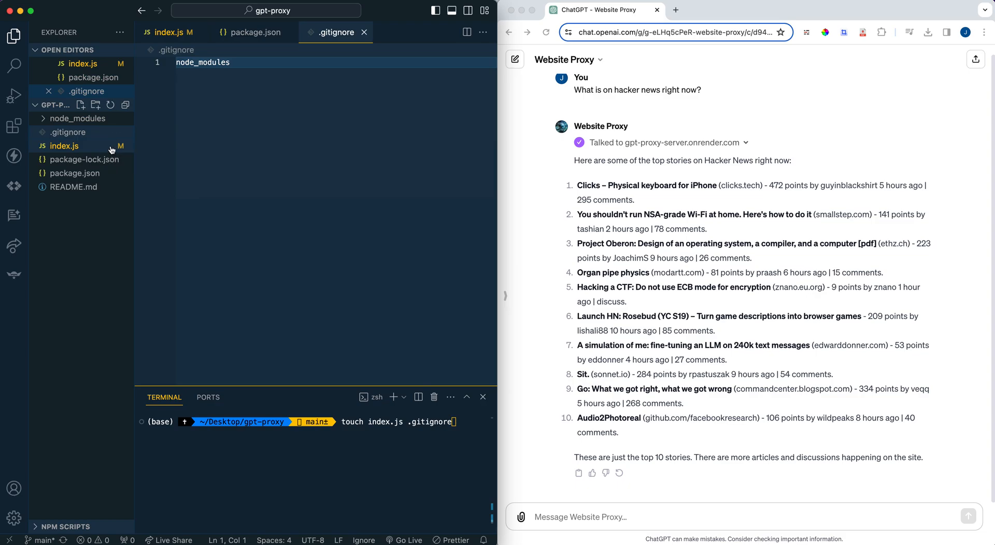
{"action": "left_click", "coordinate": [63, 146]}
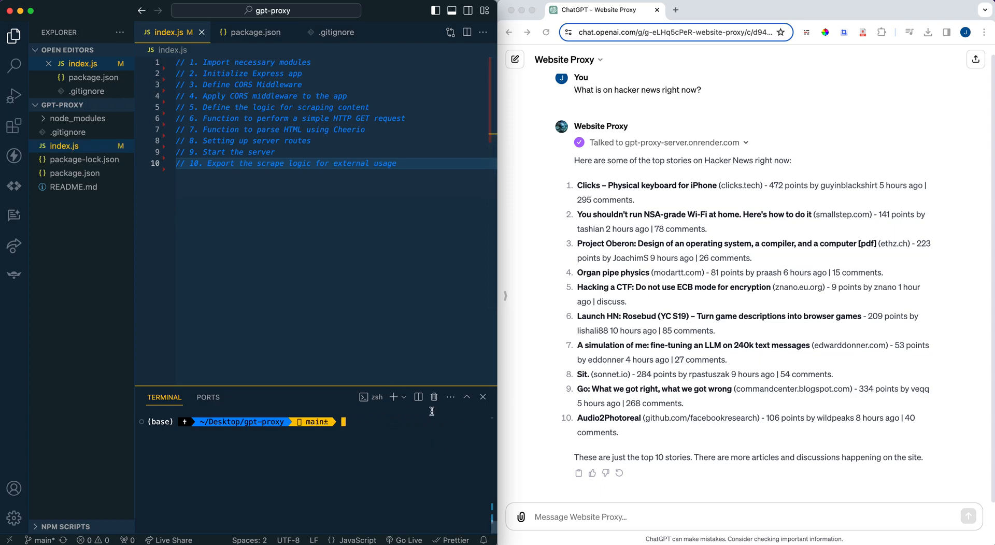
Require axios, cheerio and express and create the Express app in index.js.
{"action": "type", "text": "const axios = require(\"axios\");"}
{"action": "type", "text": "const cheerio = require(\"cheerio\");"}
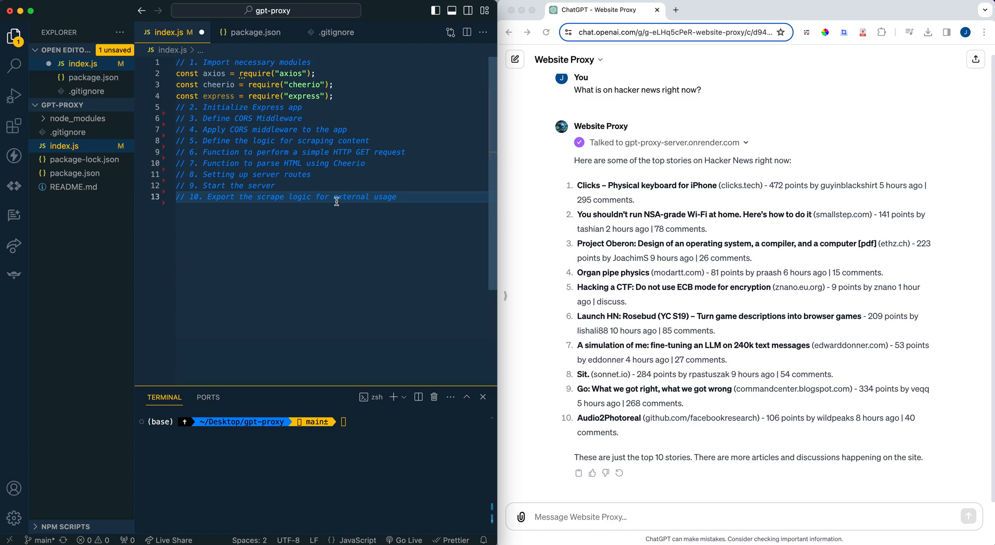
{"action": "mouse_move", "coordinate": [336, 201]}
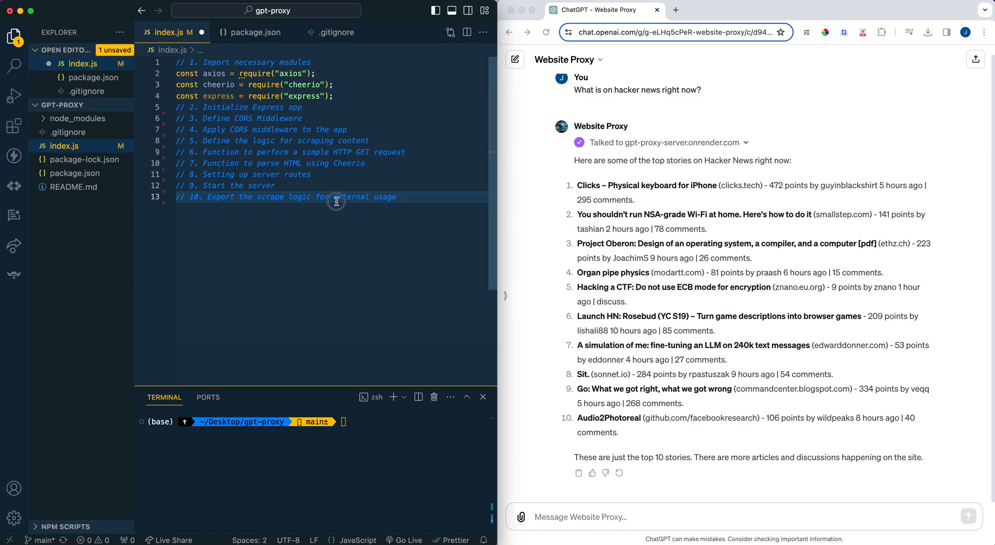
{"action": "type", "text": "const app = express();"}
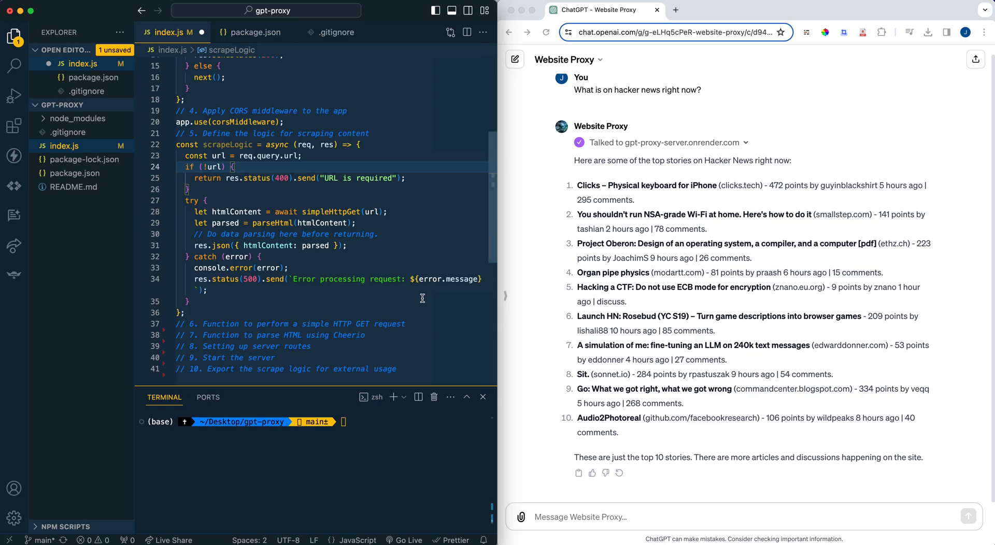
{"action": "mouse_move", "coordinate": [422, 299]}
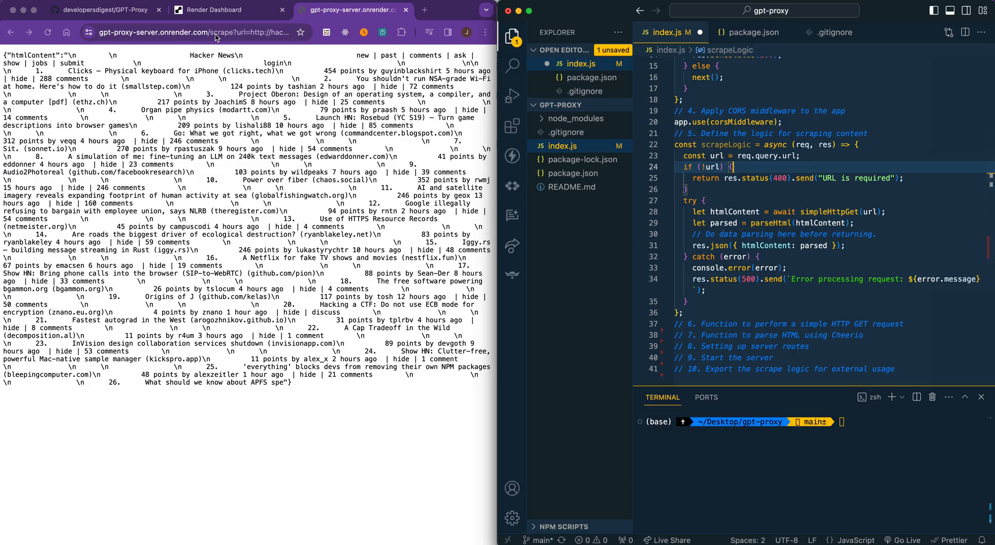
Inspect the deployed /scrape?url= request returning Hacker News text as JSON htmlContent.
{"action": "left_click", "coordinate": [190, 32]}
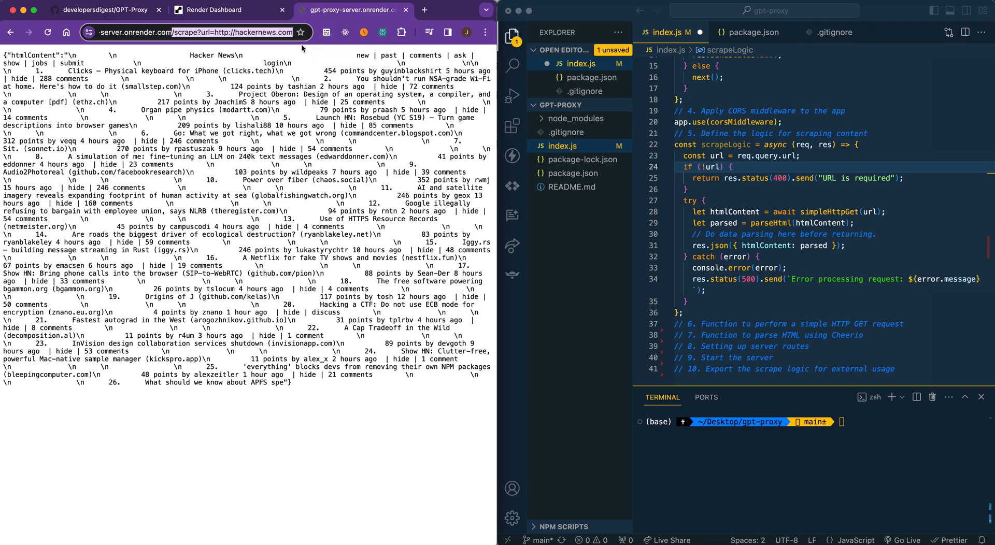
{"action": "mouse_move", "coordinate": [410, 51]}
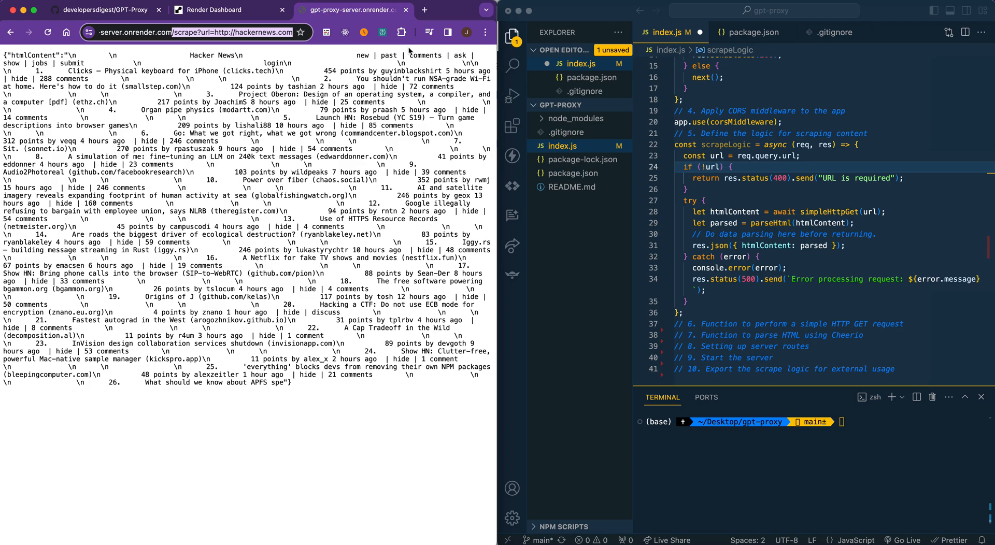
{"action": "mouse_move", "coordinate": [409, 51]}
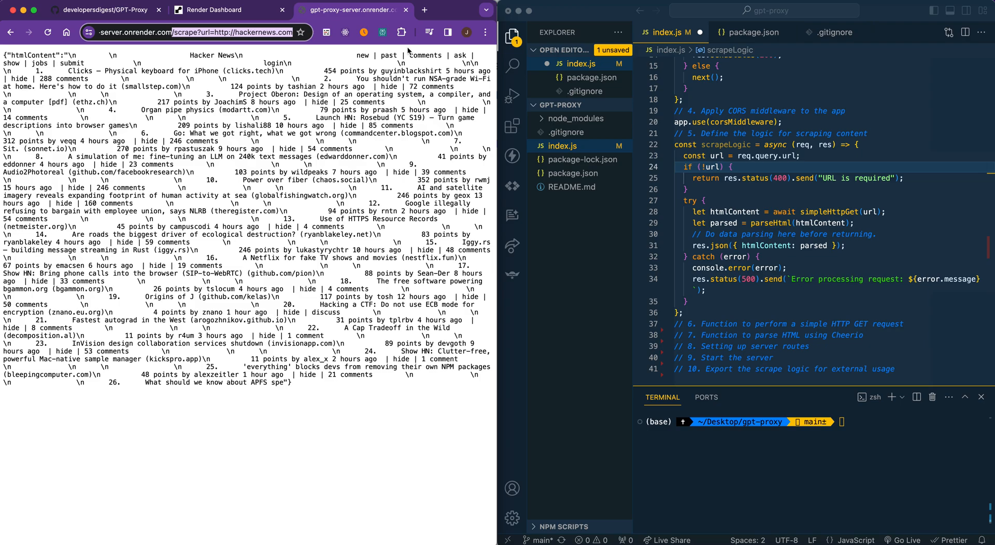
{"action": "mouse_move", "coordinate": [408, 51]}
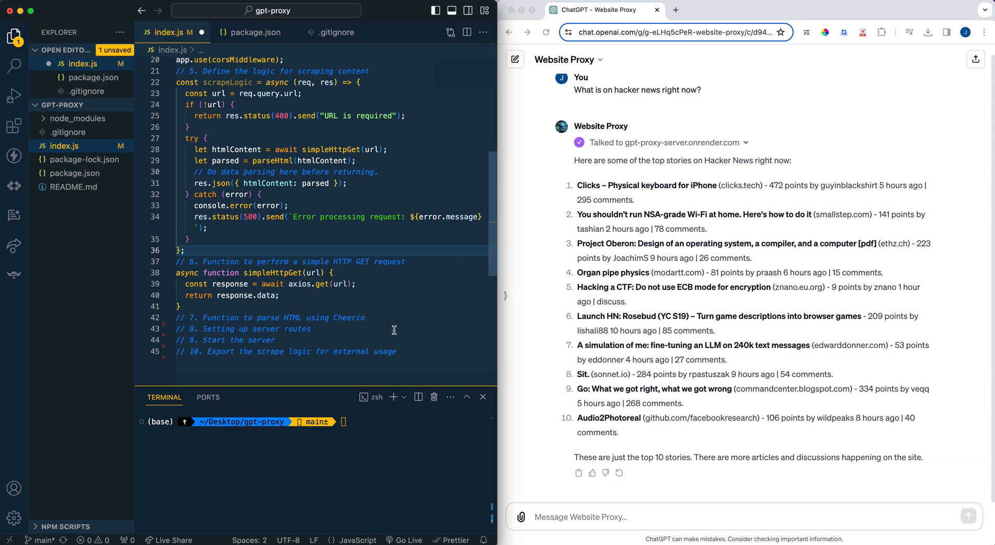
Write the Cheerio parseHtml function in index.js and start a new service on the Render dashboard.
{"action": "left_click", "coordinate": [186, 250]}
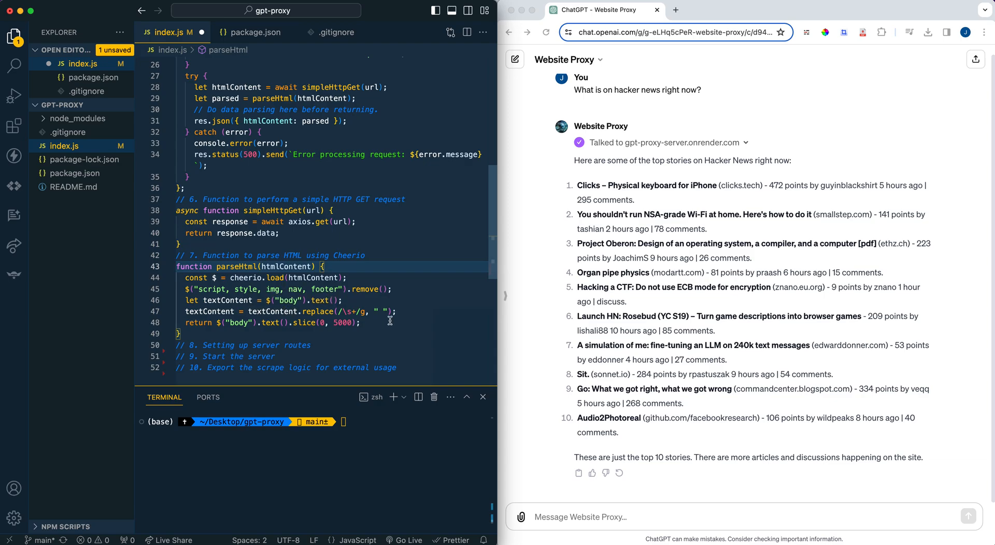
{"action": "mouse_move", "coordinate": [385, 321]}
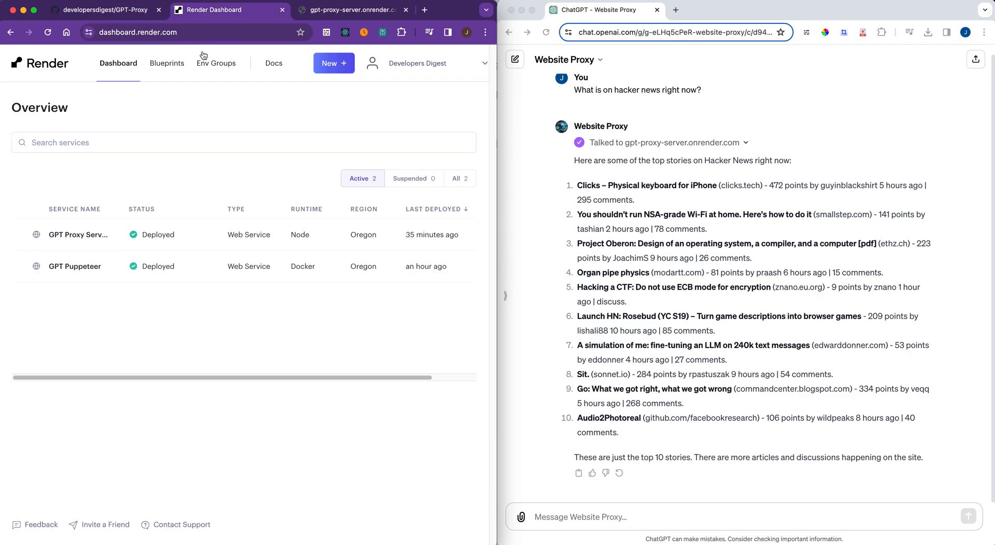
{"action": "left_click", "coordinate": [334, 63]}
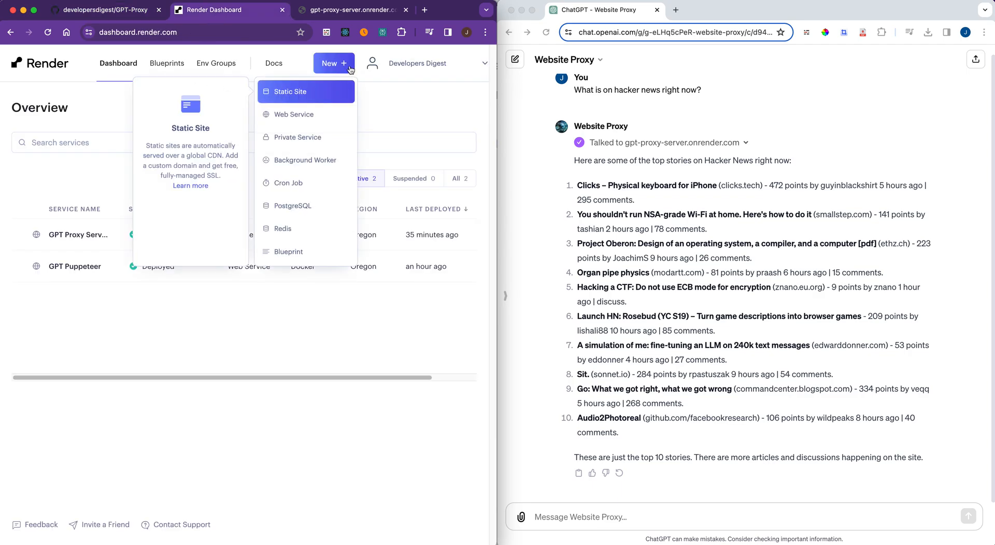
Create a new Render web service from the GPT-Proxy Git repository and name it Test.
{"action": "left_click", "coordinate": [295, 114]}
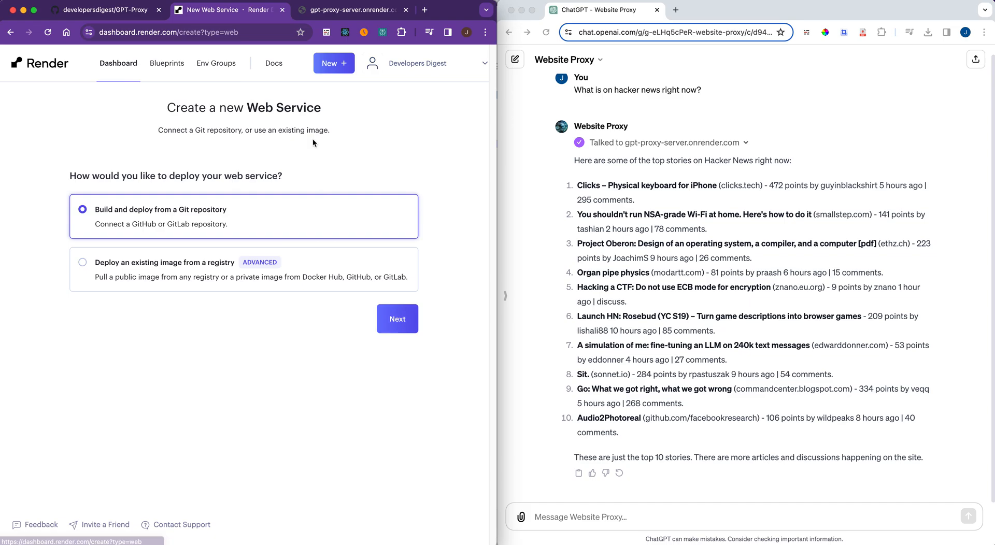
{"action": "mouse_move", "coordinate": [406, 294]}
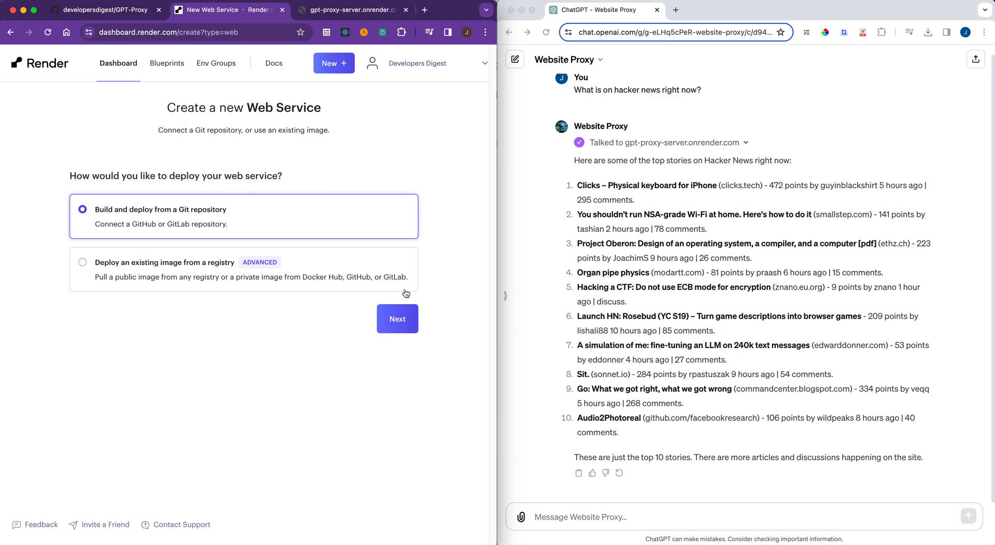
{"action": "left_click", "coordinate": [396, 319]}
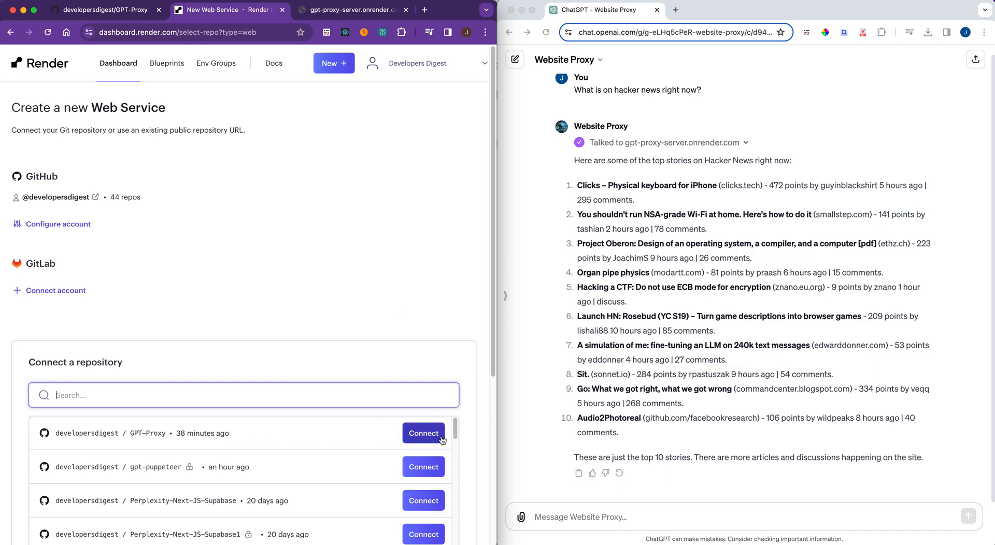
{"action": "left_click", "coordinate": [423, 433]}
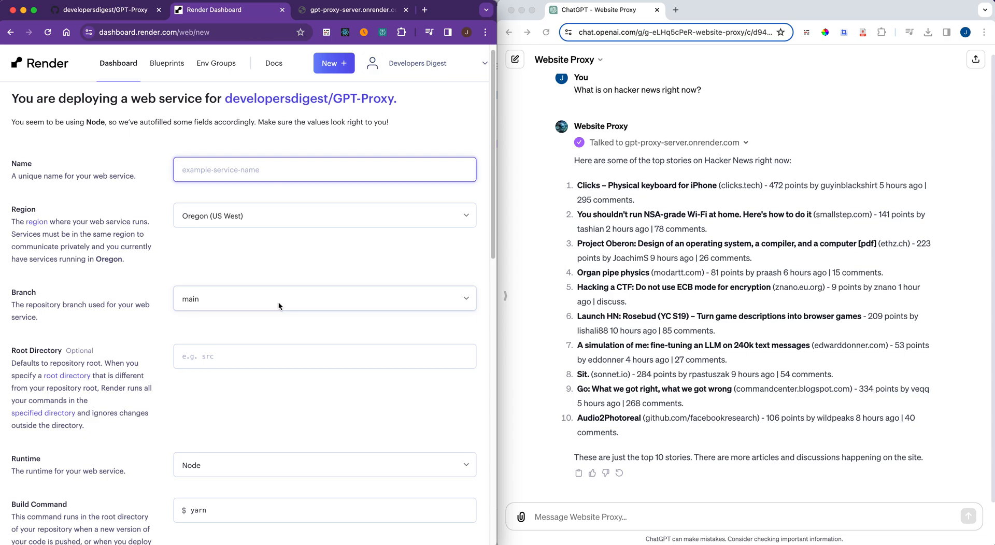
{"action": "left_click", "coordinate": [325, 169]}
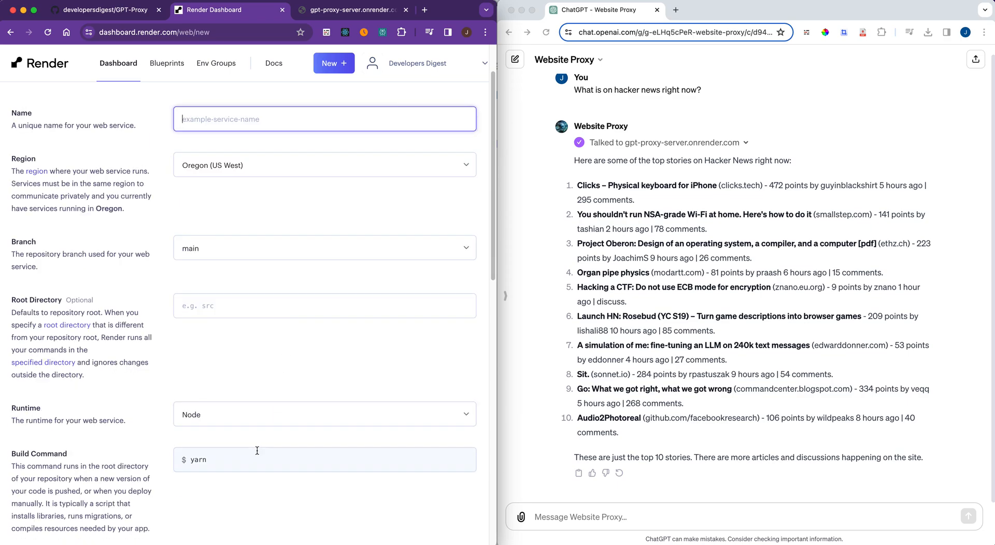
Accept the instance and environment settings and submit Create Web Service.
{"action": "scroll", "scroll_direction": "down", "scroll_amount": 3}
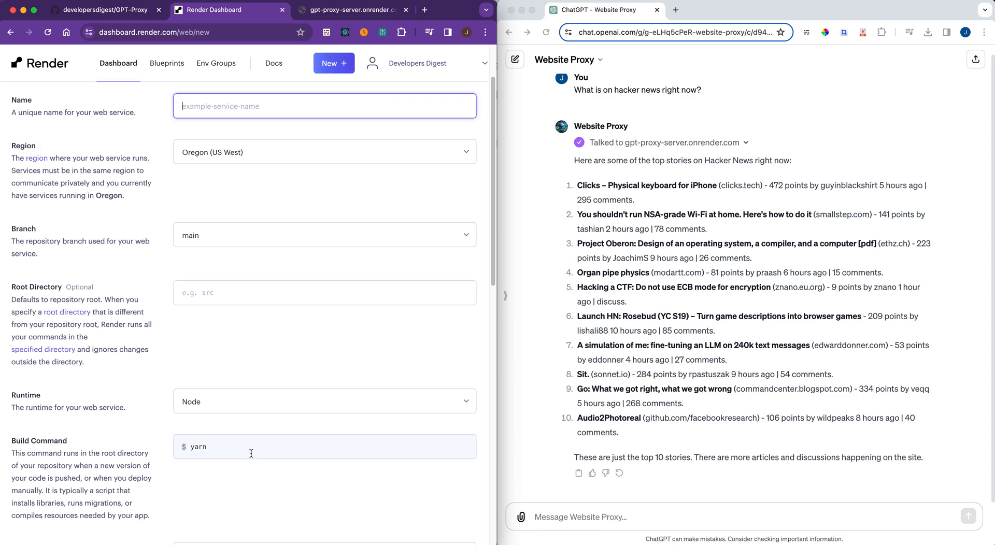
{"action": "scroll", "scroll_direction": "down", "scroll_amount": 3}
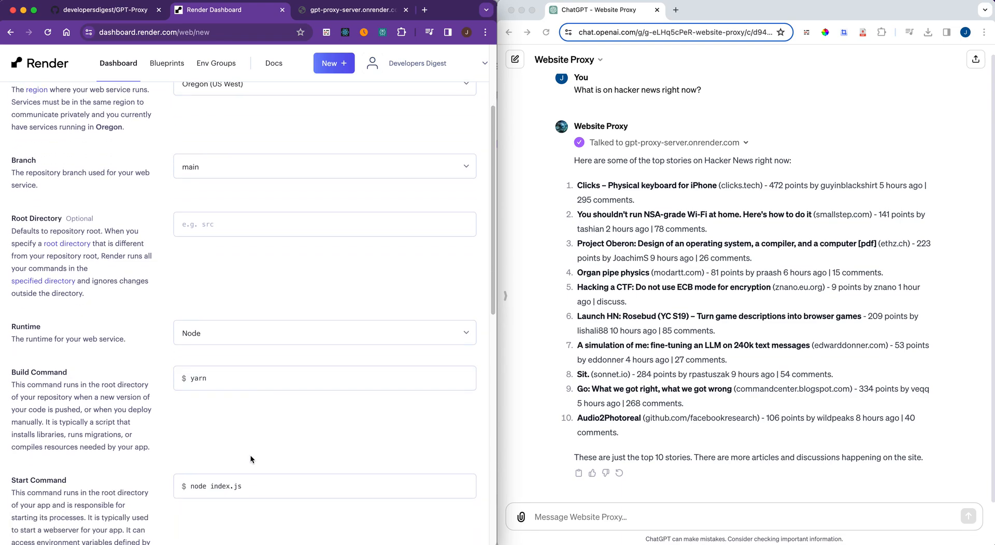
{"action": "scroll", "scroll_direction": "down", "scroll_amount": 3}
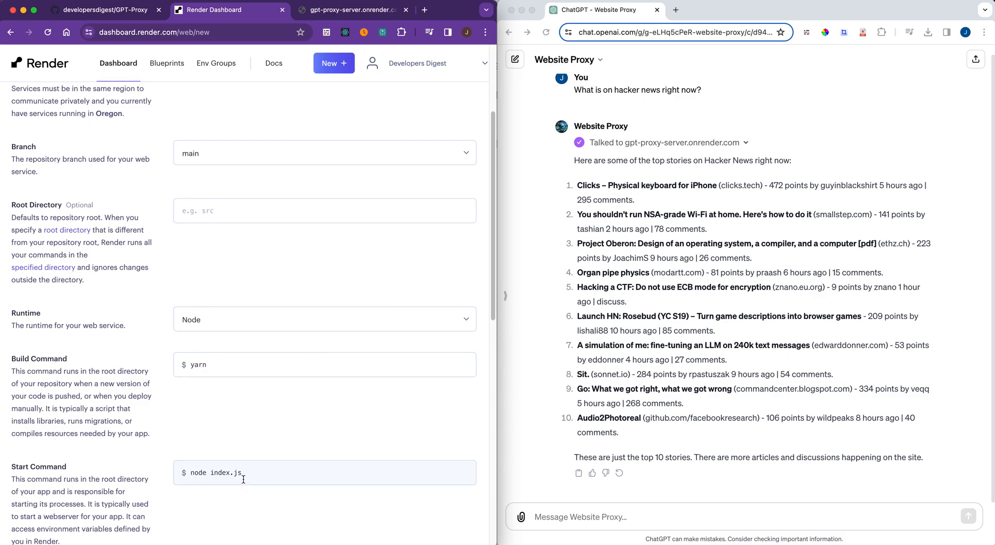
{"action": "mouse_move", "coordinate": [295, 449]}
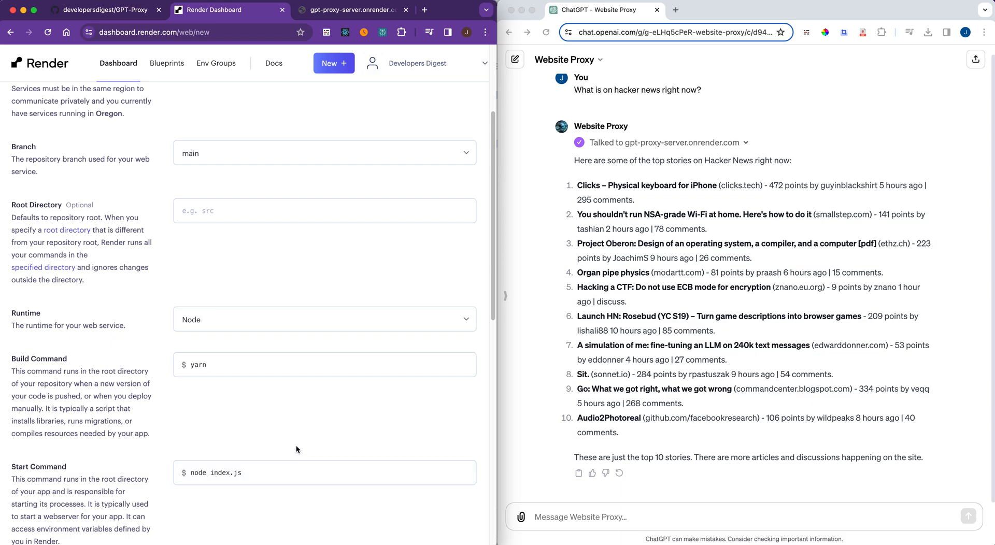
{"action": "scroll", "scroll_direction": "down", "scroll_amount": 3}
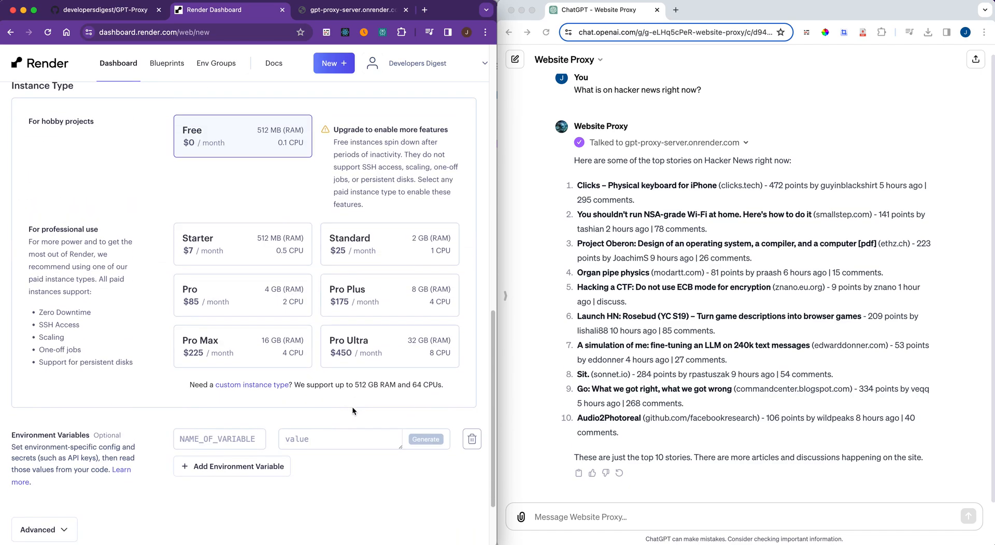
{"action": "scroll", "scroll_direction": "down", "scroll_amount": 3}
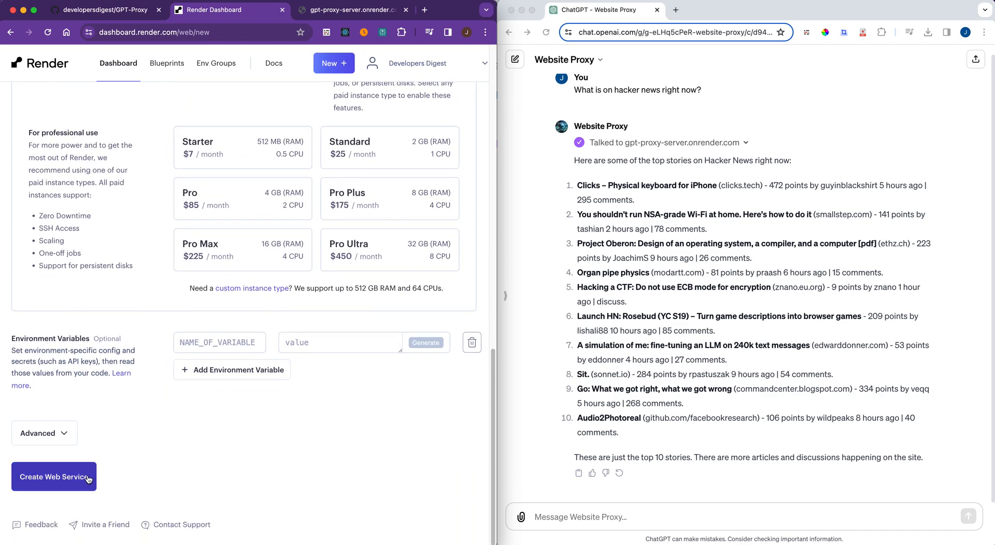
{"action": "left_click", "coordinate": [53, 477]}
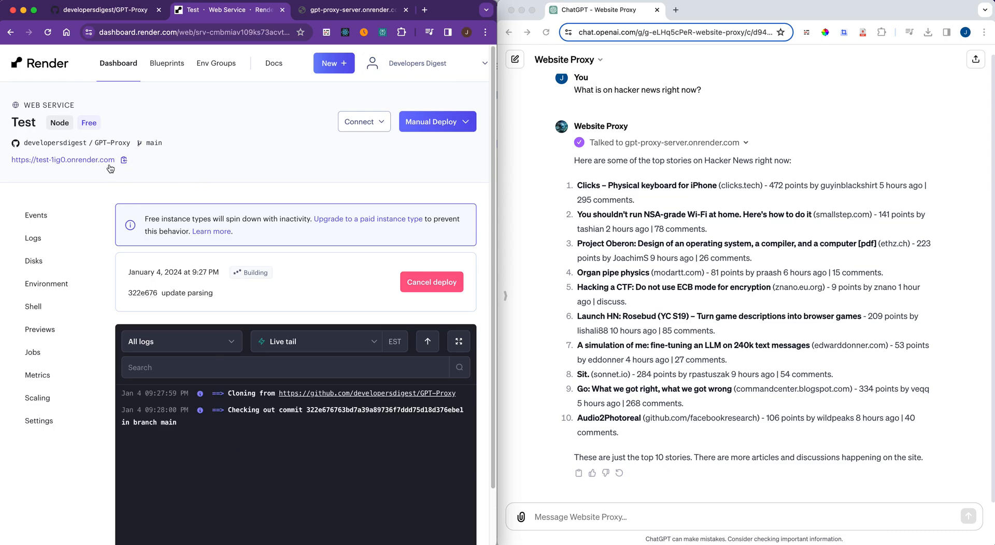
{"action": "mouse_move", "coordinate": [118, 188]}
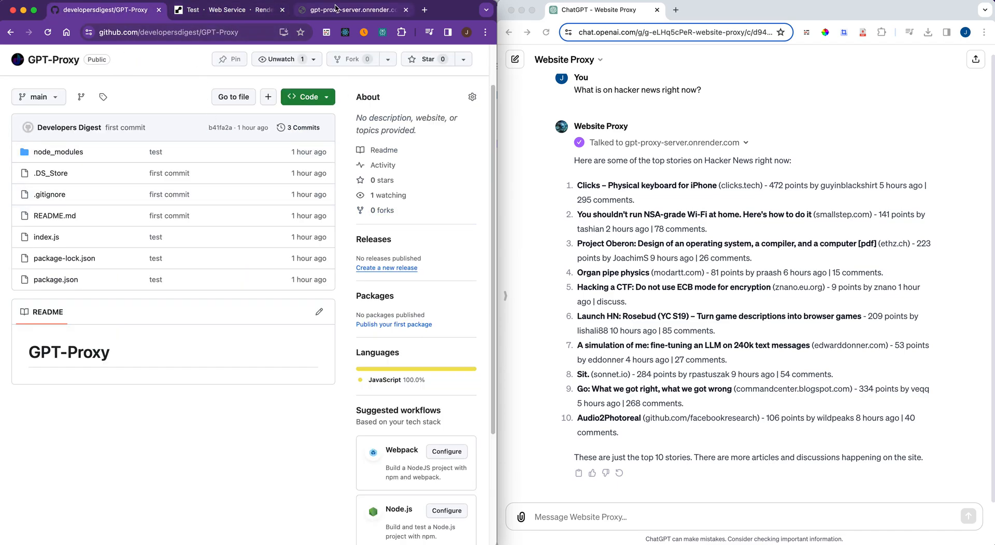
{"action": "mouse_move", "coordinate": [348, 9]}
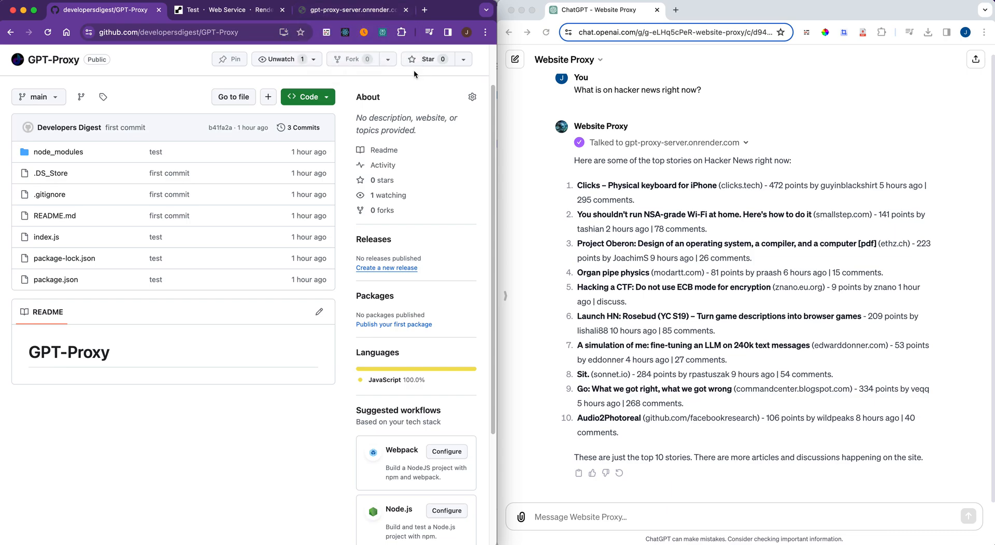
{"action": "mouse_move", "coordinate": [421, 107]}
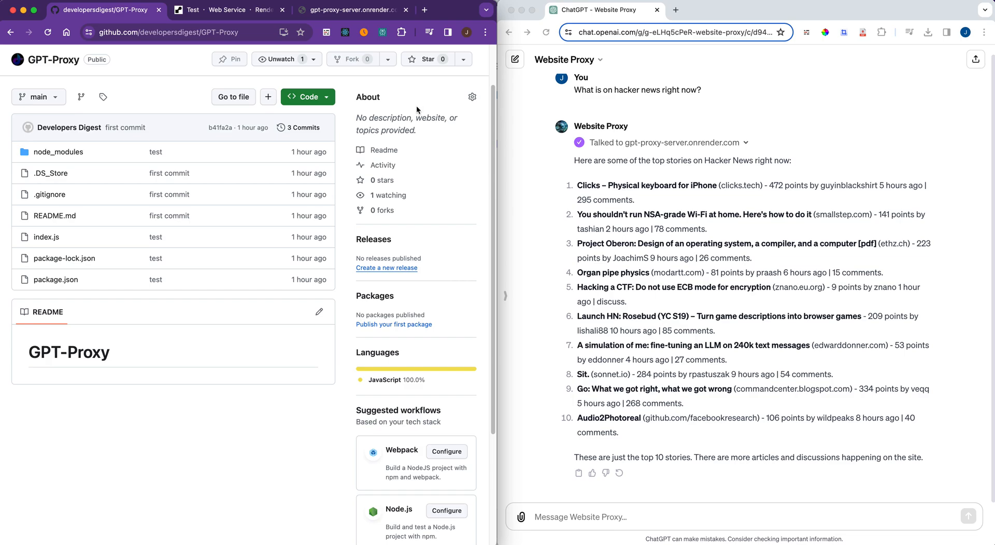
{"action": "mouse_move", "coordinate": [441, 41]}
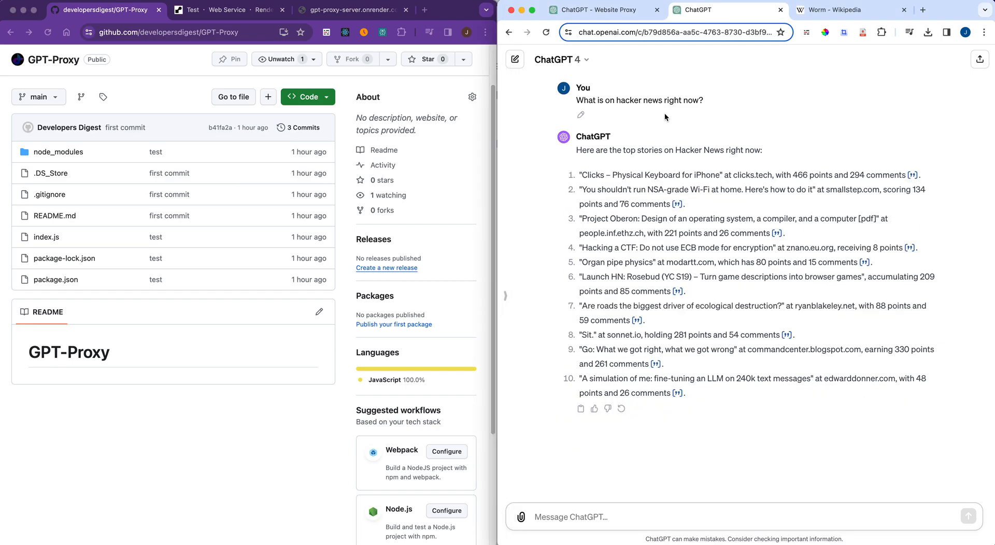
Return to the Website Proxy conversation beside the GitHub GPT-Proxy repo.
{"action": "left_click", "coordinate": [603, 9]}
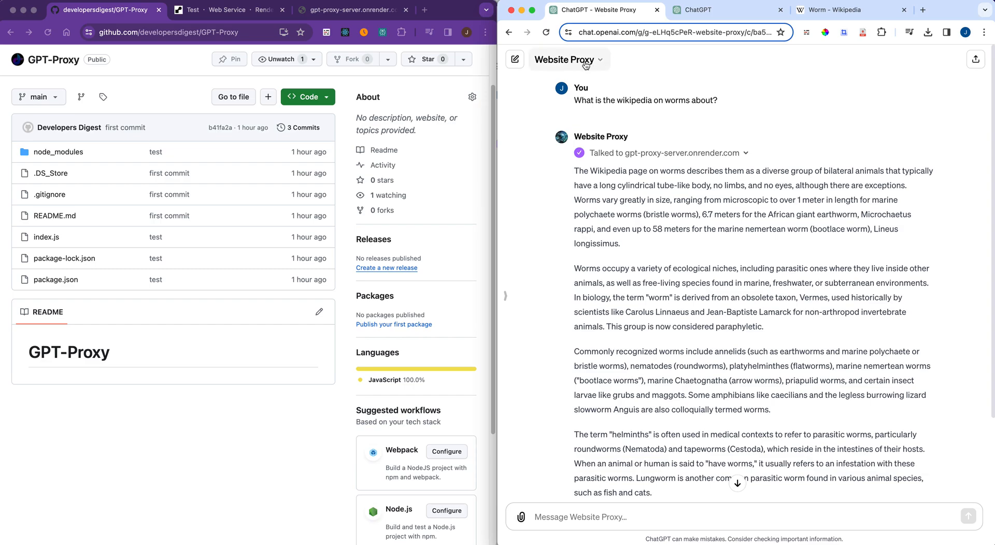
Edit the Website Proxy GPT full-width and show its Configure fields.
{"action": "left_click", "coordinate": [568, 59]}
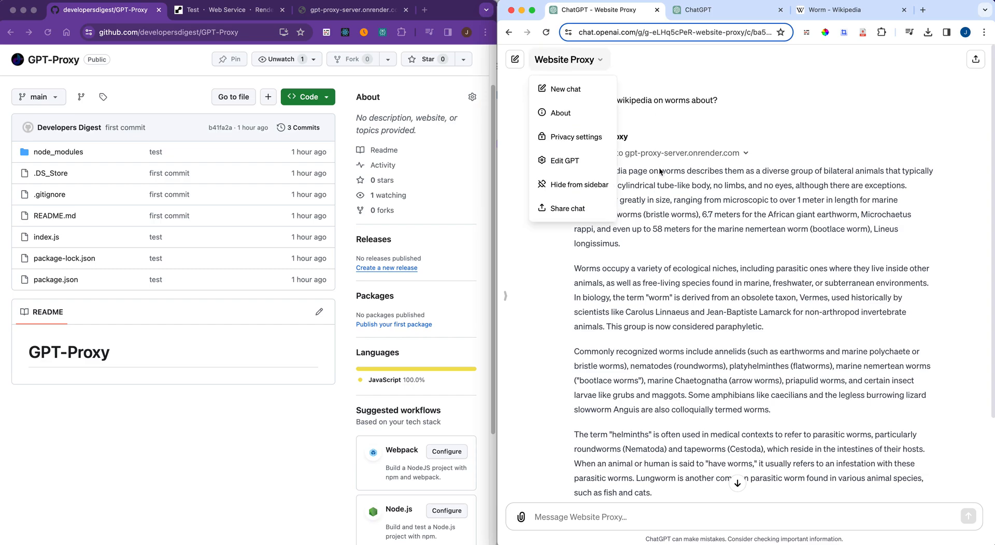
{"action": "left_click", "coordinate": [564, 160]}
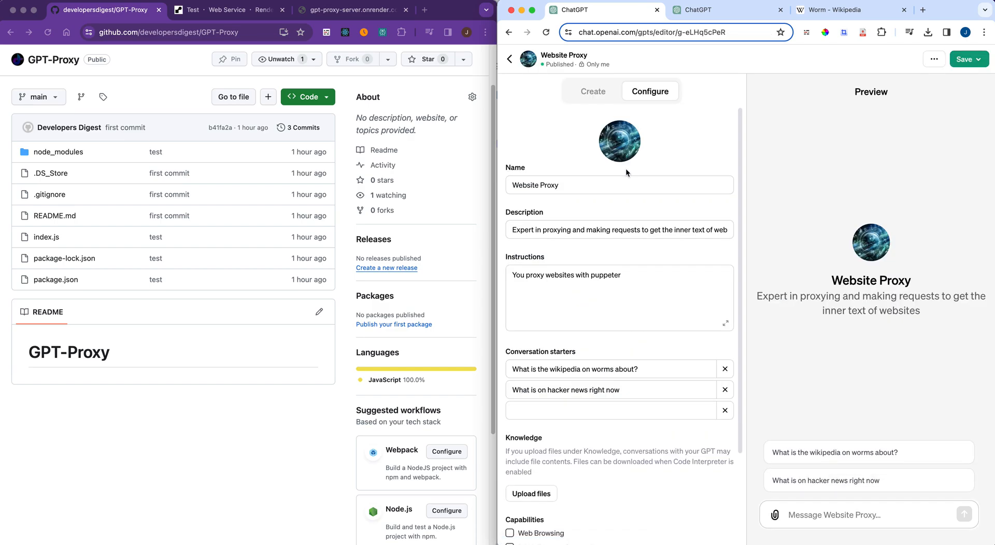
{"action": "left_click", "coordinate": [159, 10]}
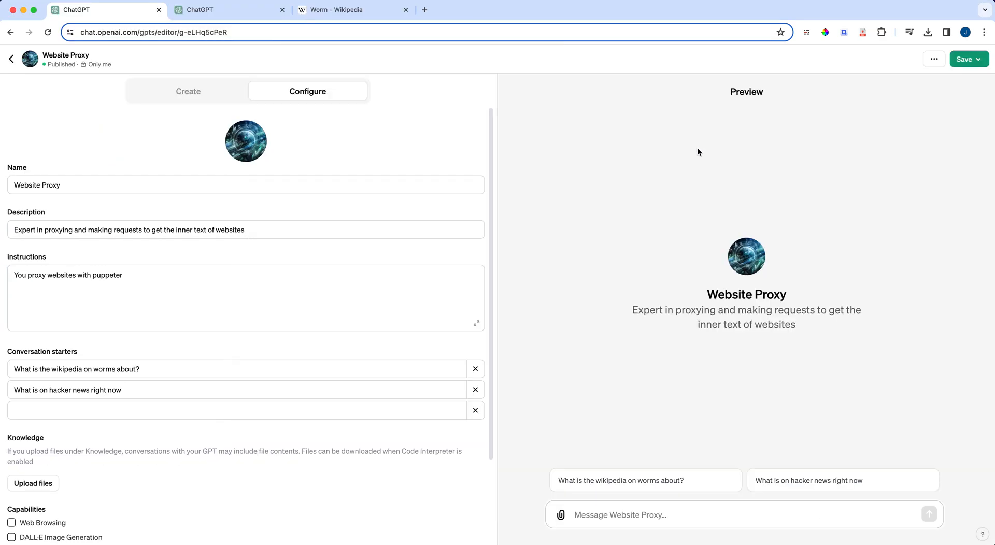
{"action": "left_click", "coordinate": [188, 91]}
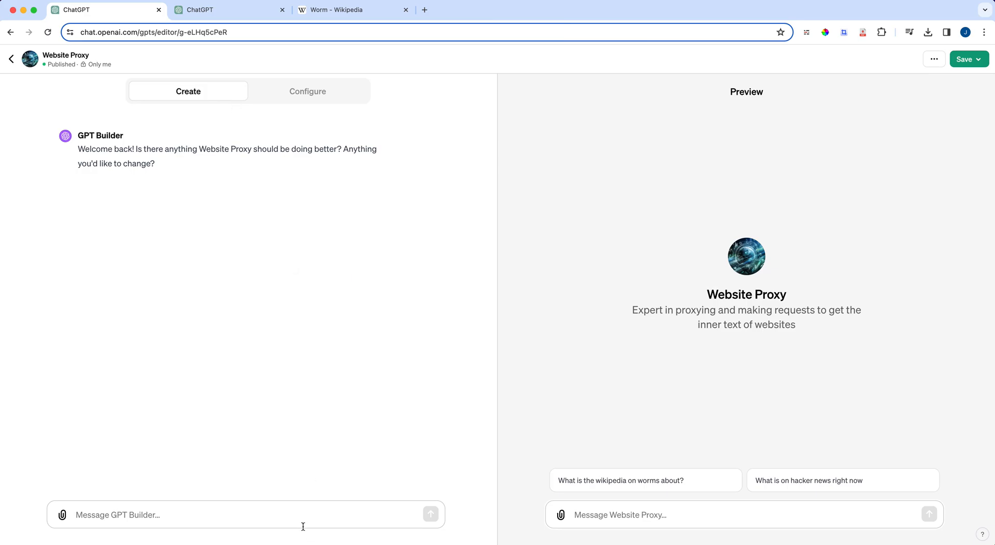
{"action": "mouse_move", "coordinate": [315, 102]}
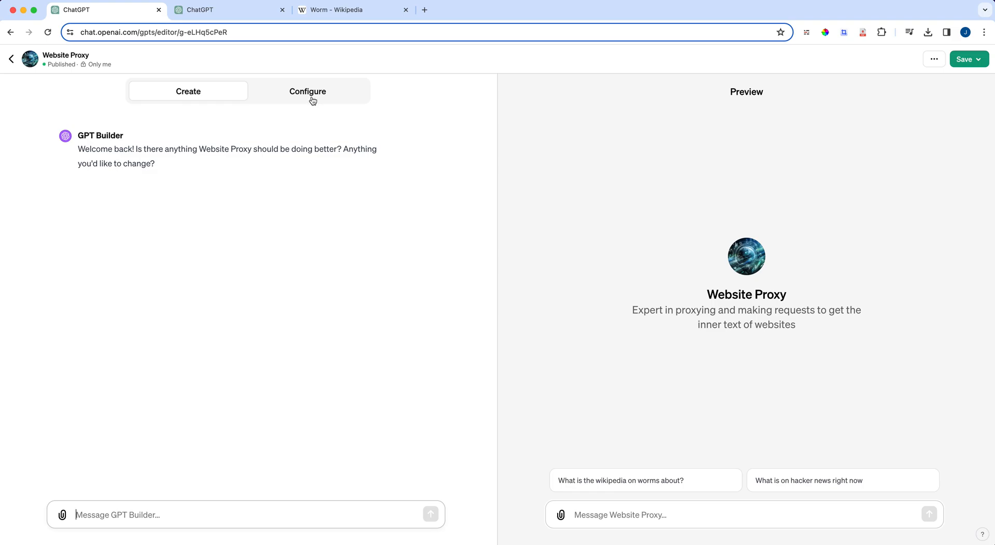
{"action": "left_click", "coordinate": [307, 91]}
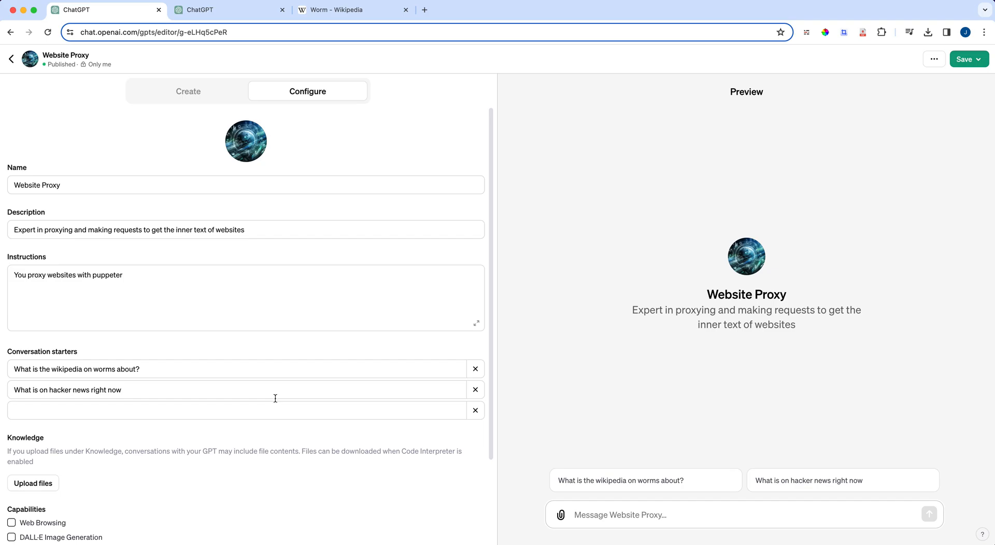
{"action": "mouse_move", "coordinate": [260, 141]}
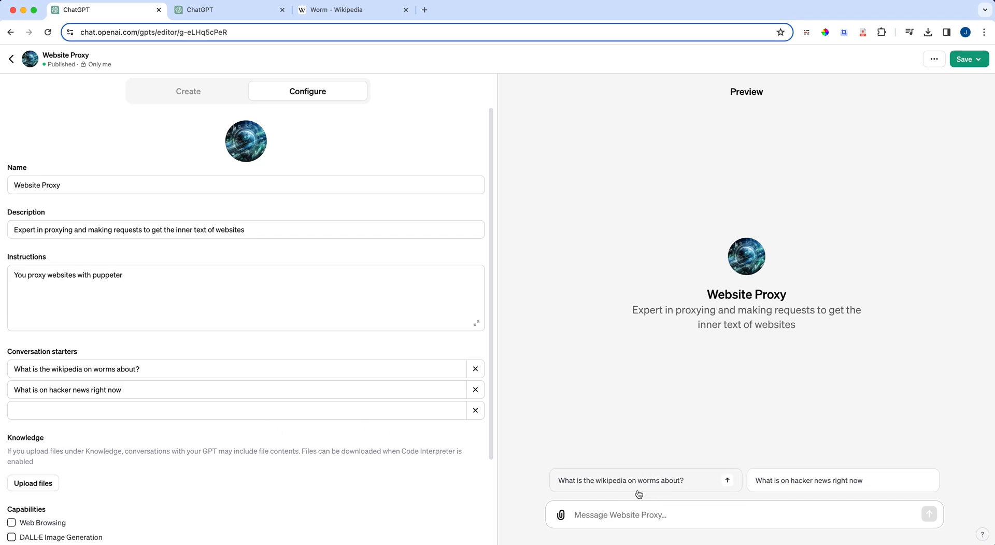
{"action": "mouse_move", "coordinate": [671, 499]}
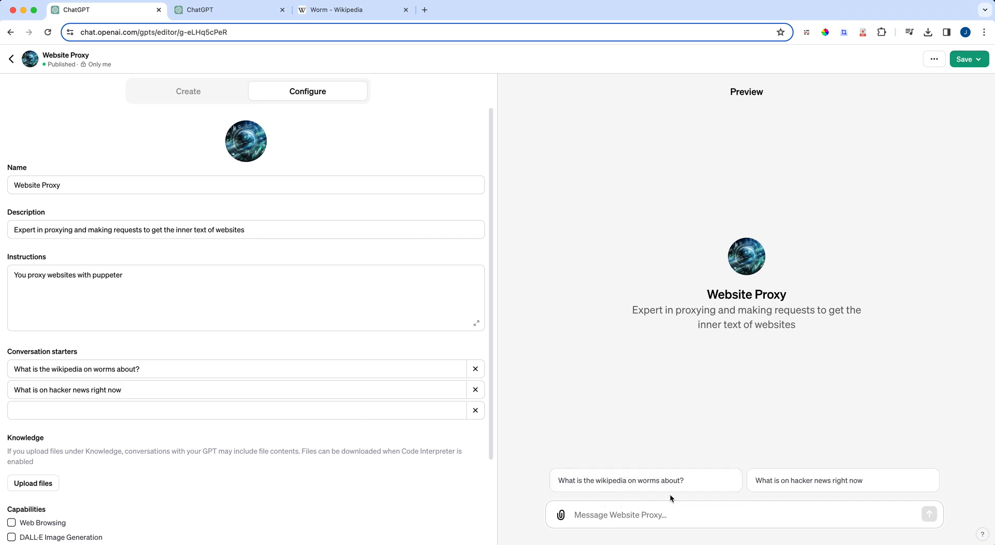
{"action": "mouse_move", "coordinate": [662, 498]}
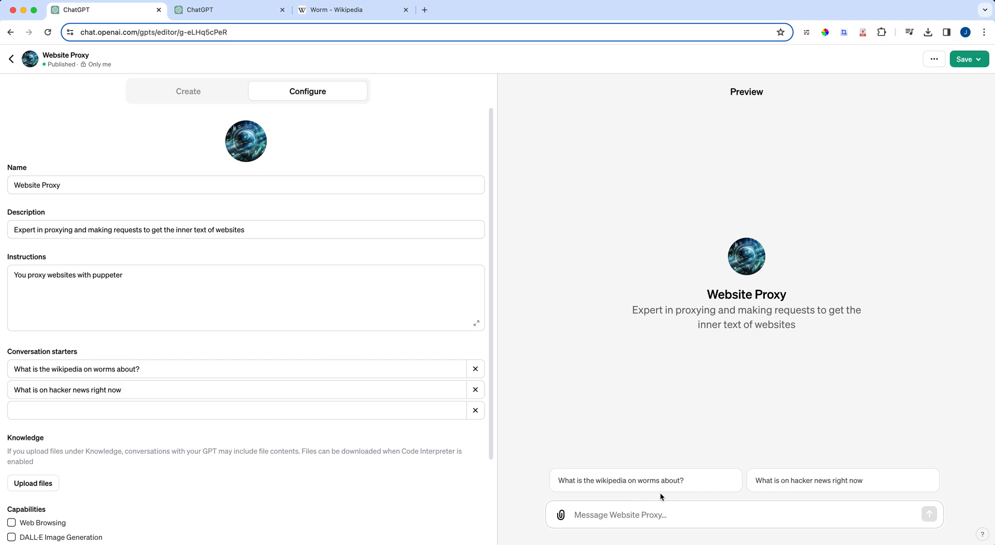
Ask the preview 'What is the wikipedia on worms about?' and scroll to the Actions section.
{"action": "left_click", "coordinate": [645, 481]}
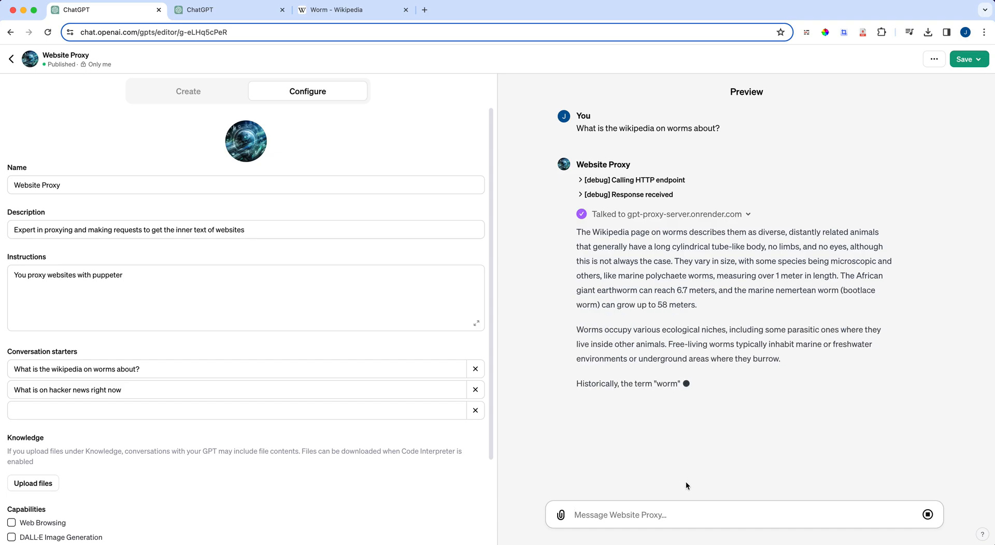
{"action": "scroll", "scroll_direction": "down", "scroll_amount": 3}
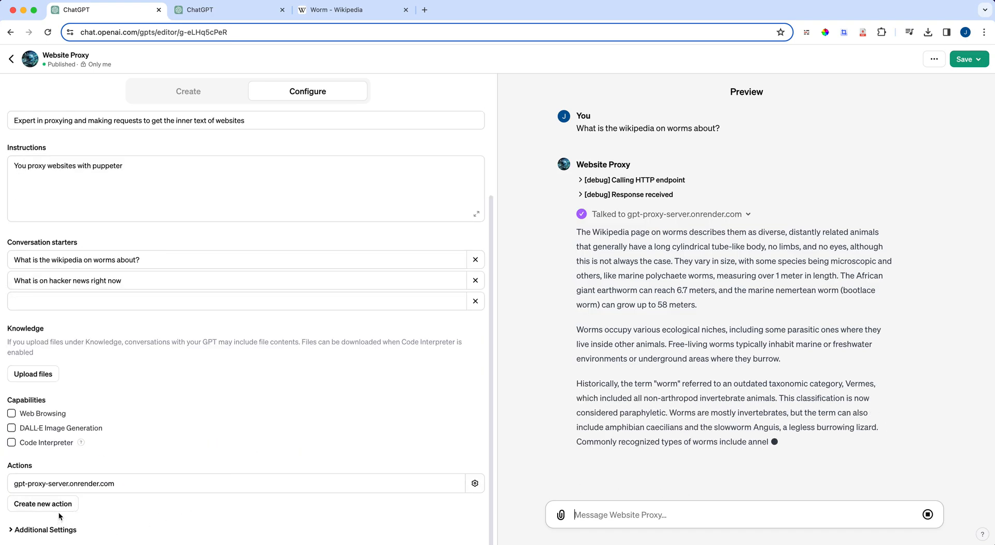
Review the gpt-proxy-server.onrender.com action schema with its GetProxy GET /scrape endpoint.
{"action": "left_click", "coordinate": [475, 483]}
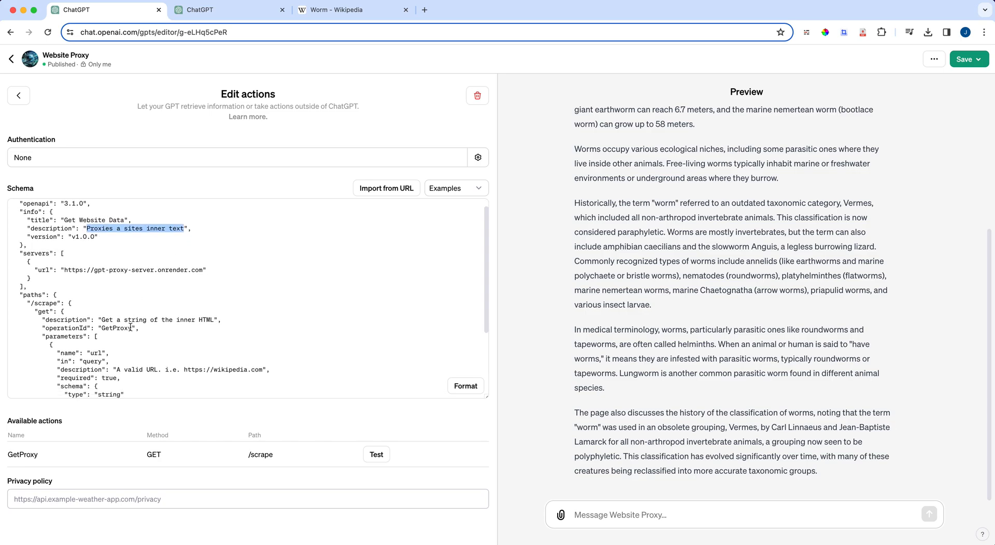
{"action": "scroll", "scroll_direction": "down", "scroll_amount": 3}
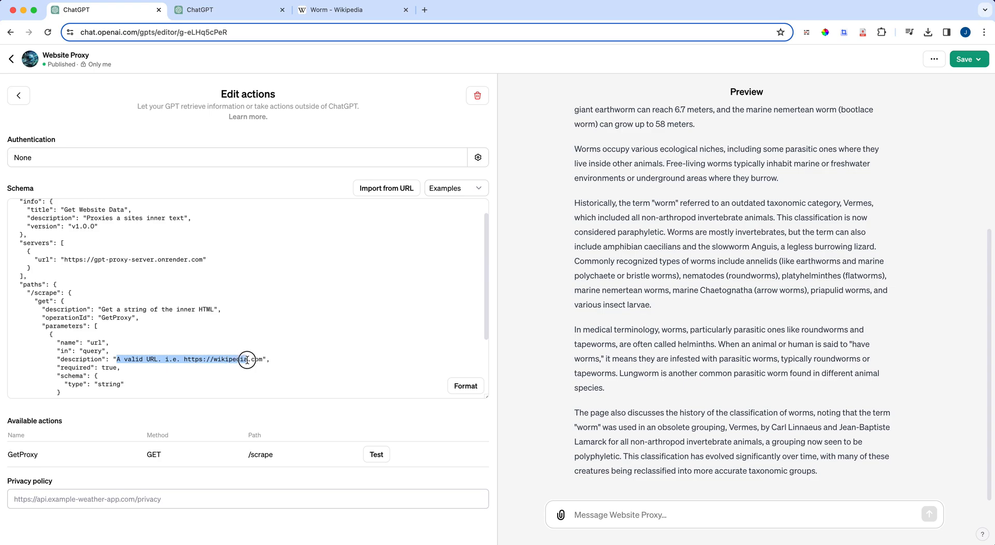
{"action": "scroll", "scroll_direction": "down", "scroll_amount": 3}
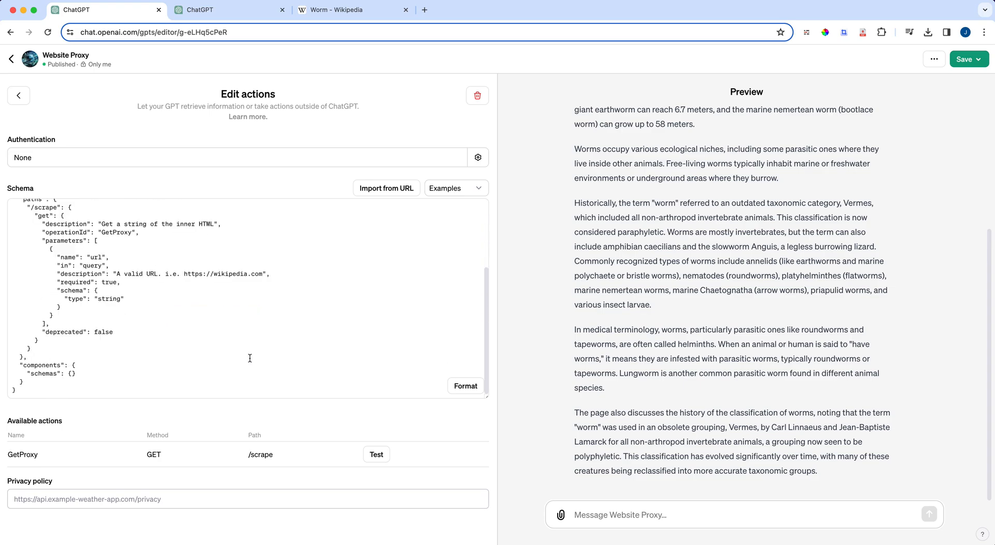